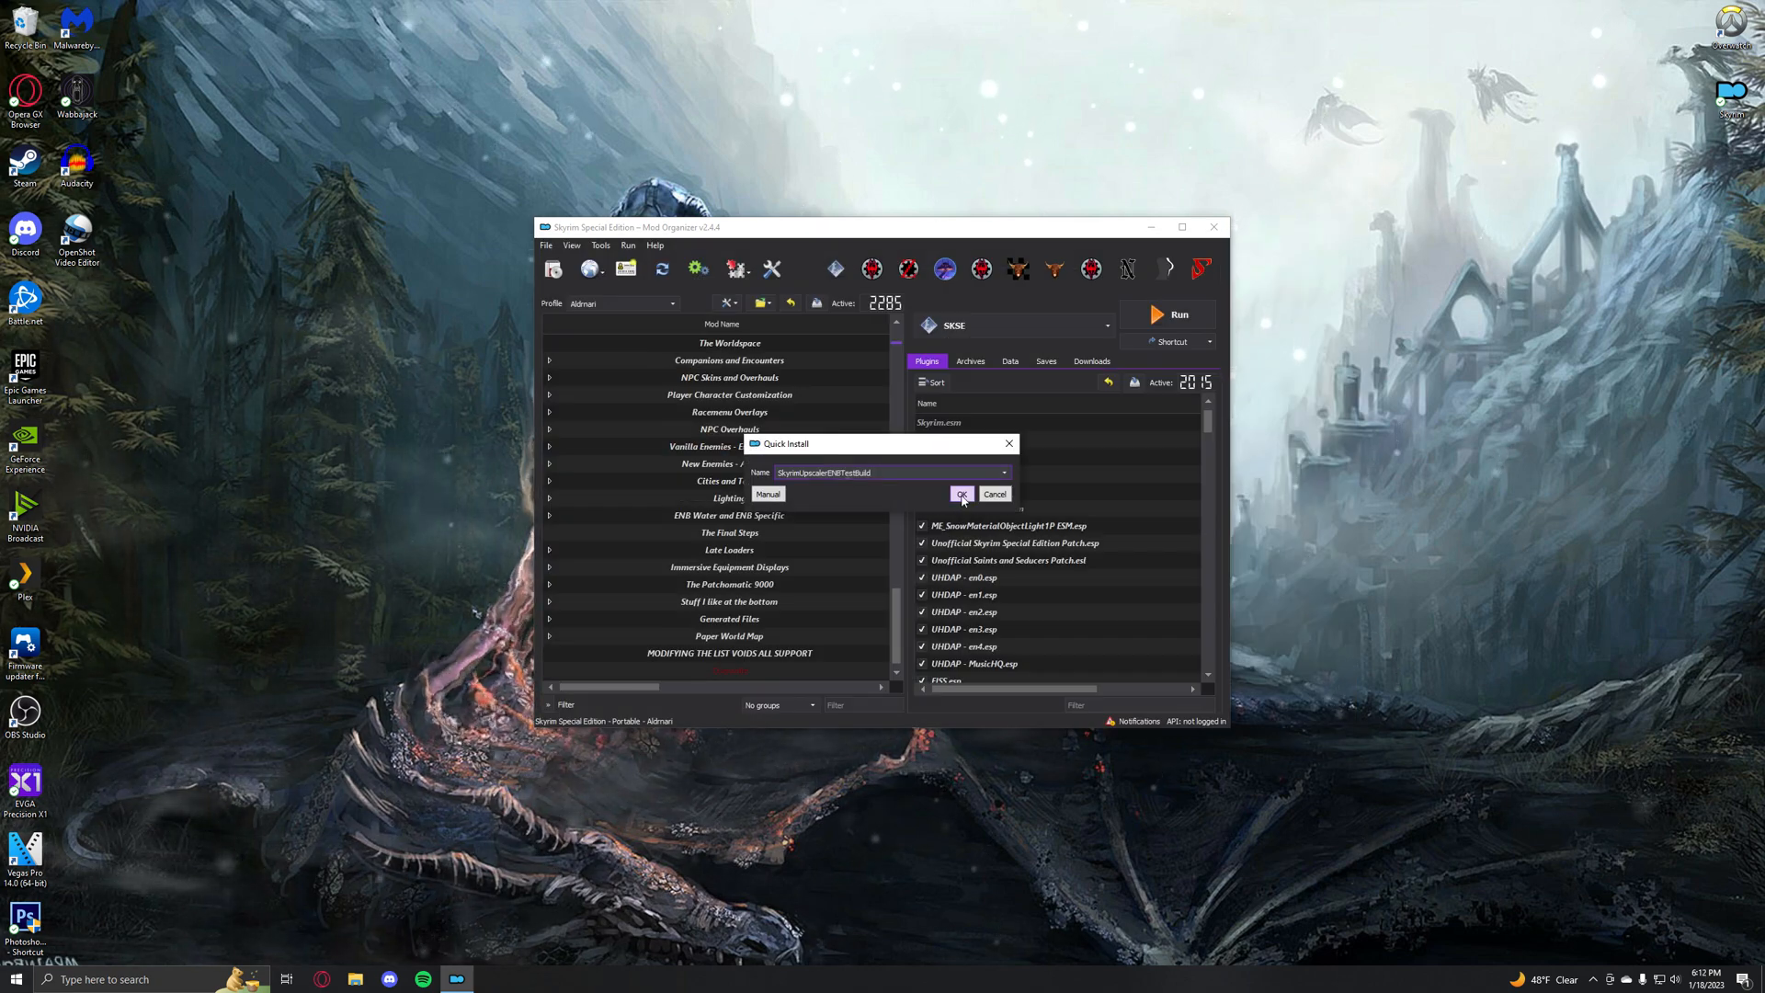
# Step: Install SkyrimUpscalerENBTestBuild via Quick Install and open its folder in Explorer
pyautogui.click(960, 495)
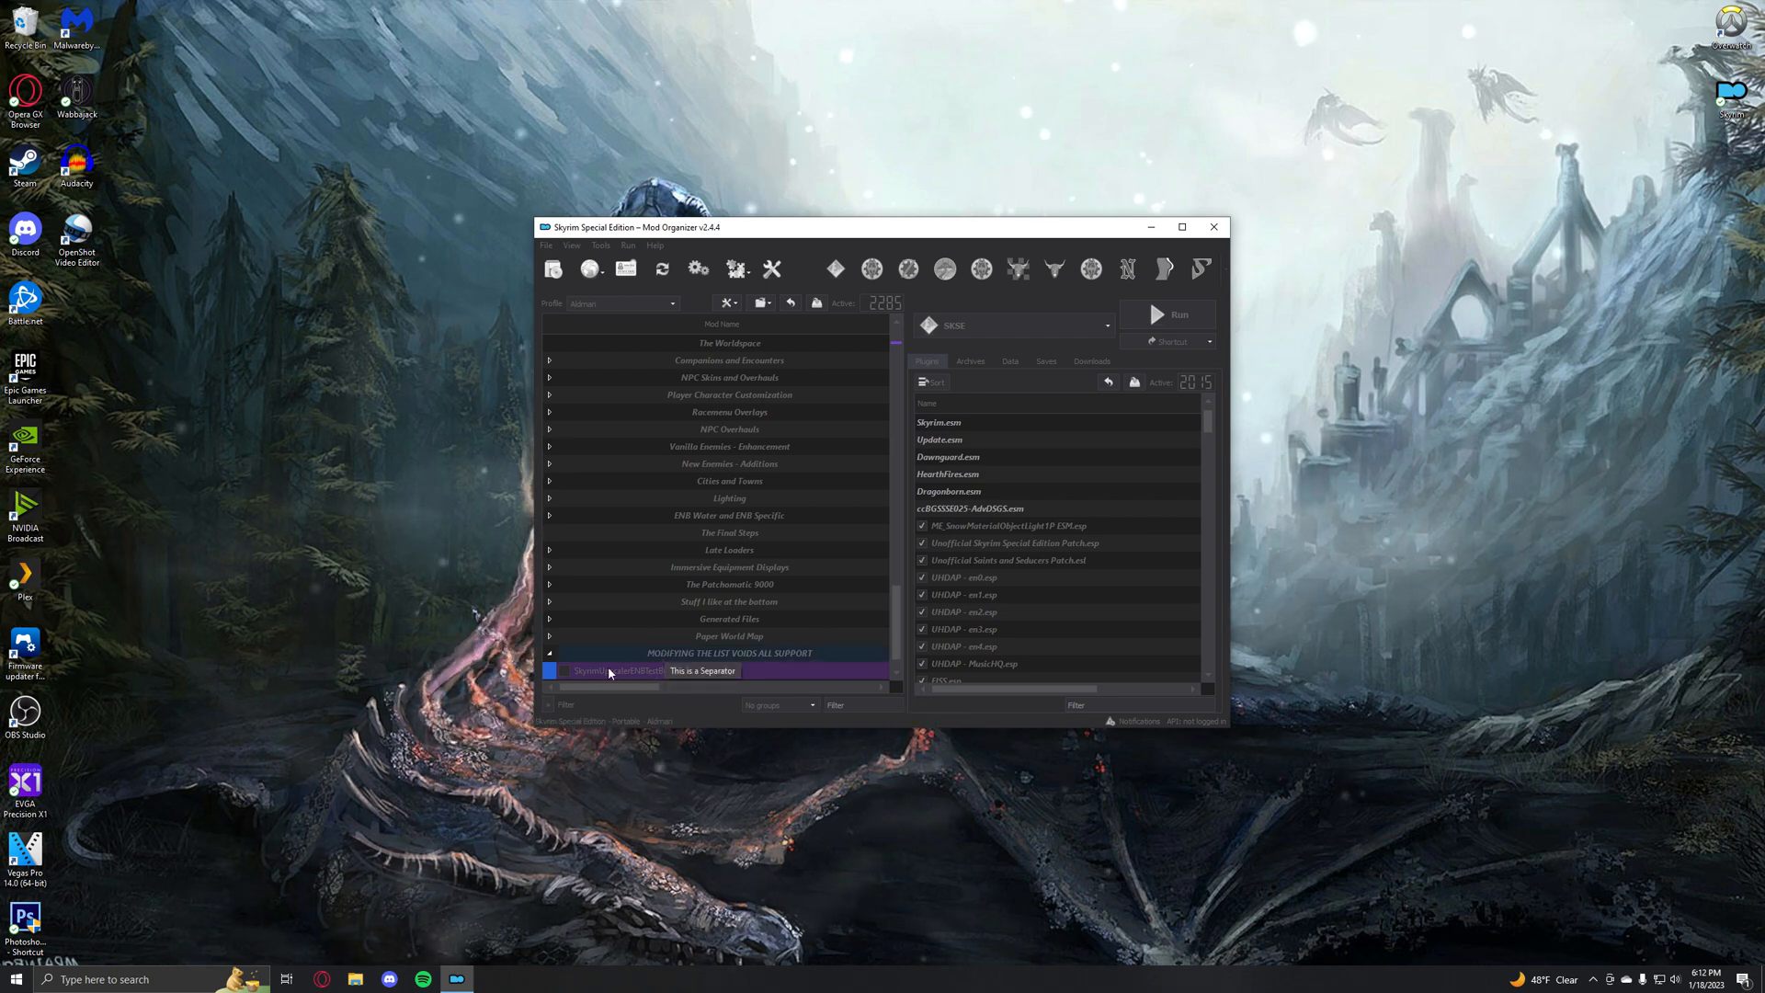
pyautogui.rightClick(613, 671)
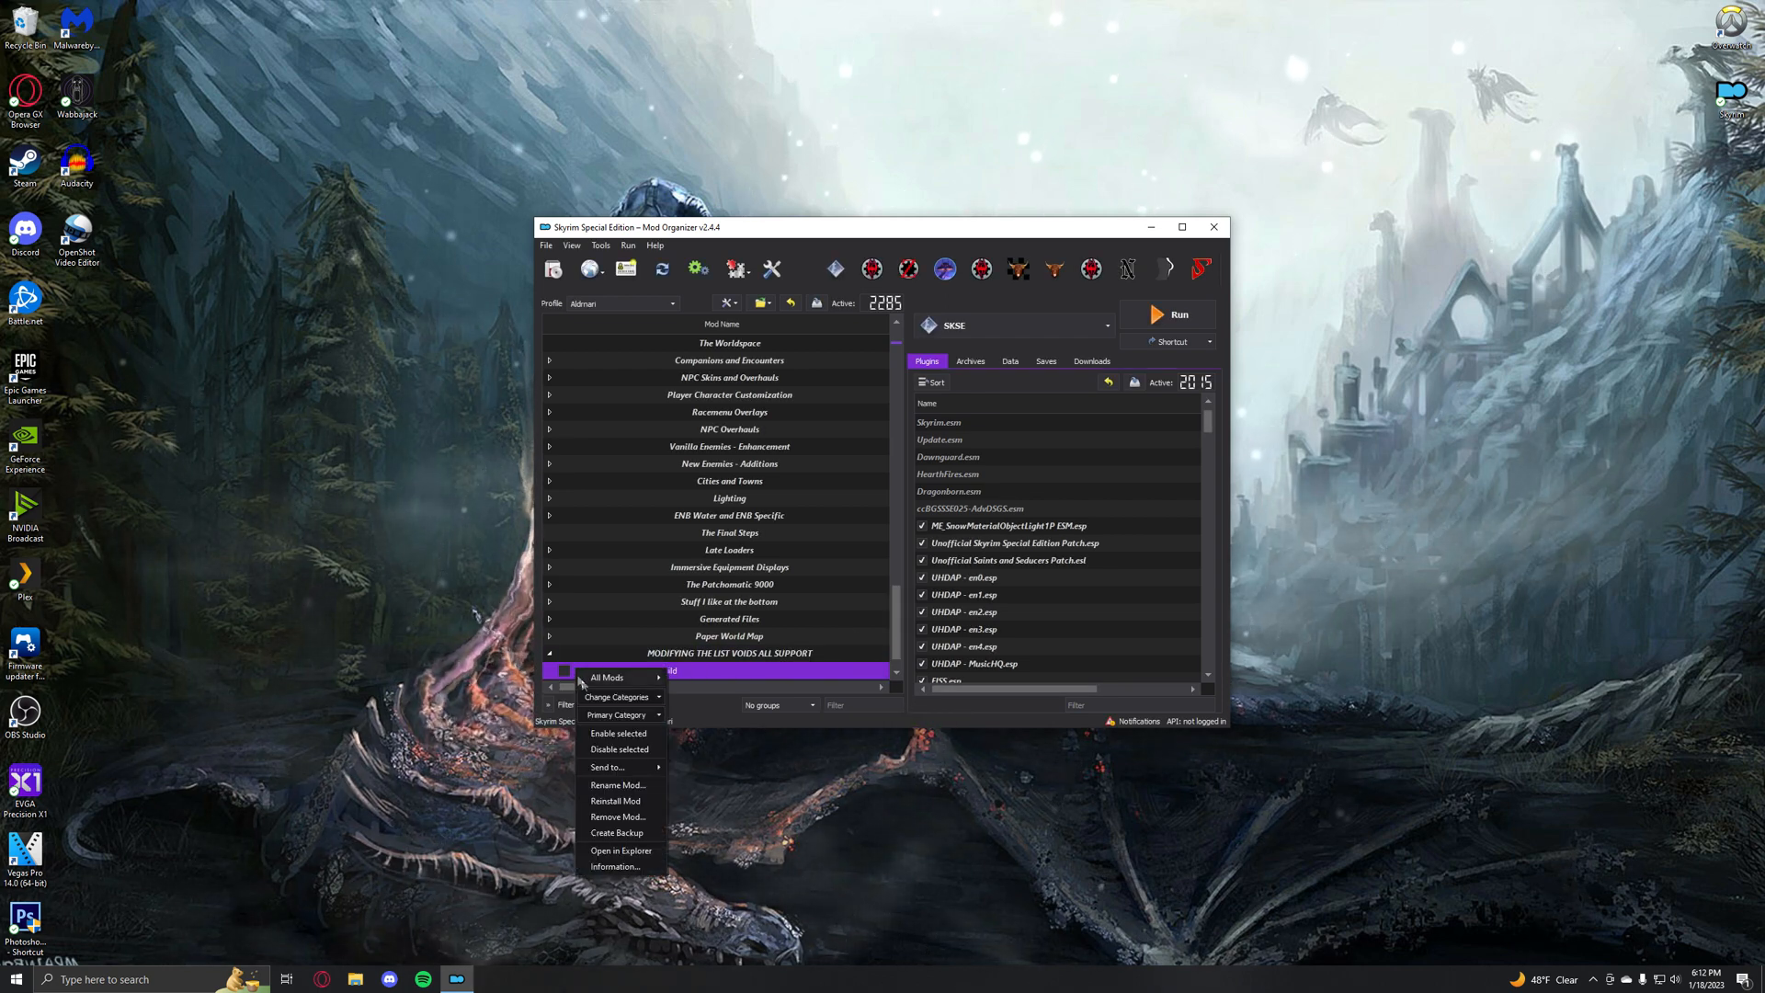
pyautogui.click(620, 850)
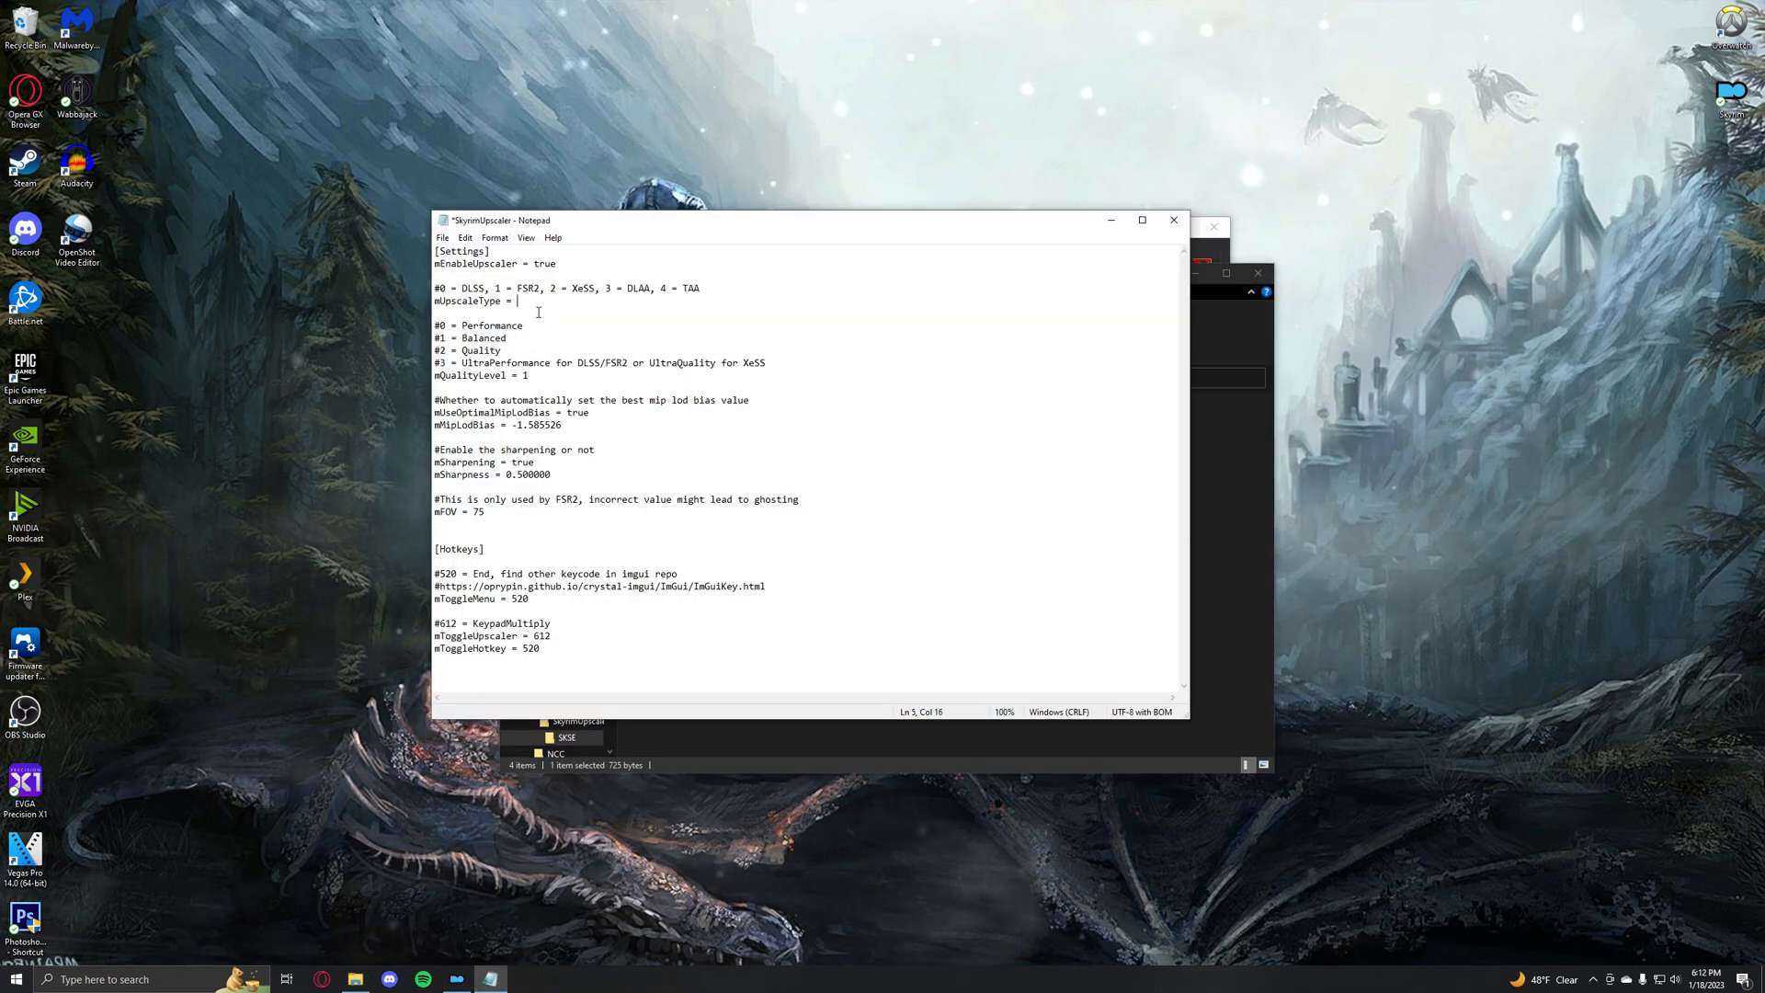
# Step: Edit the mUpscaleType value in SkyrimUpscaler.ini, then minimize Mod Organizer 2
pyautogui.click(1174, 219)
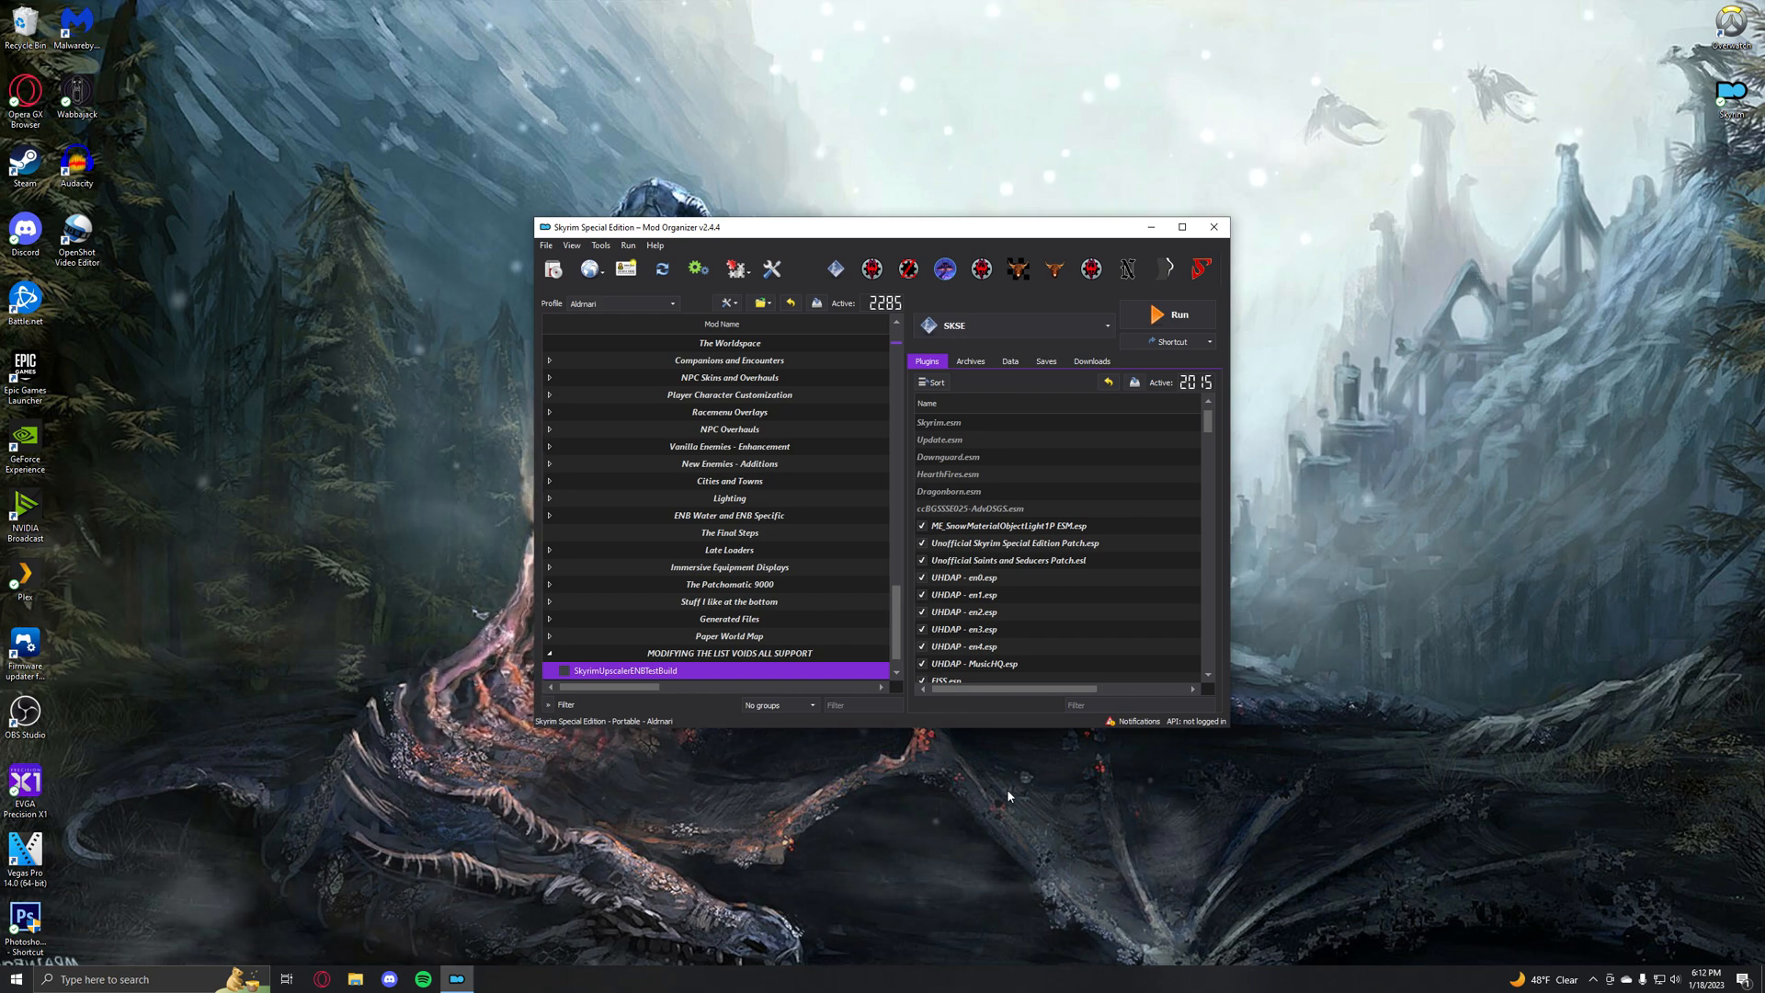
pyautogui.click(562, 670)
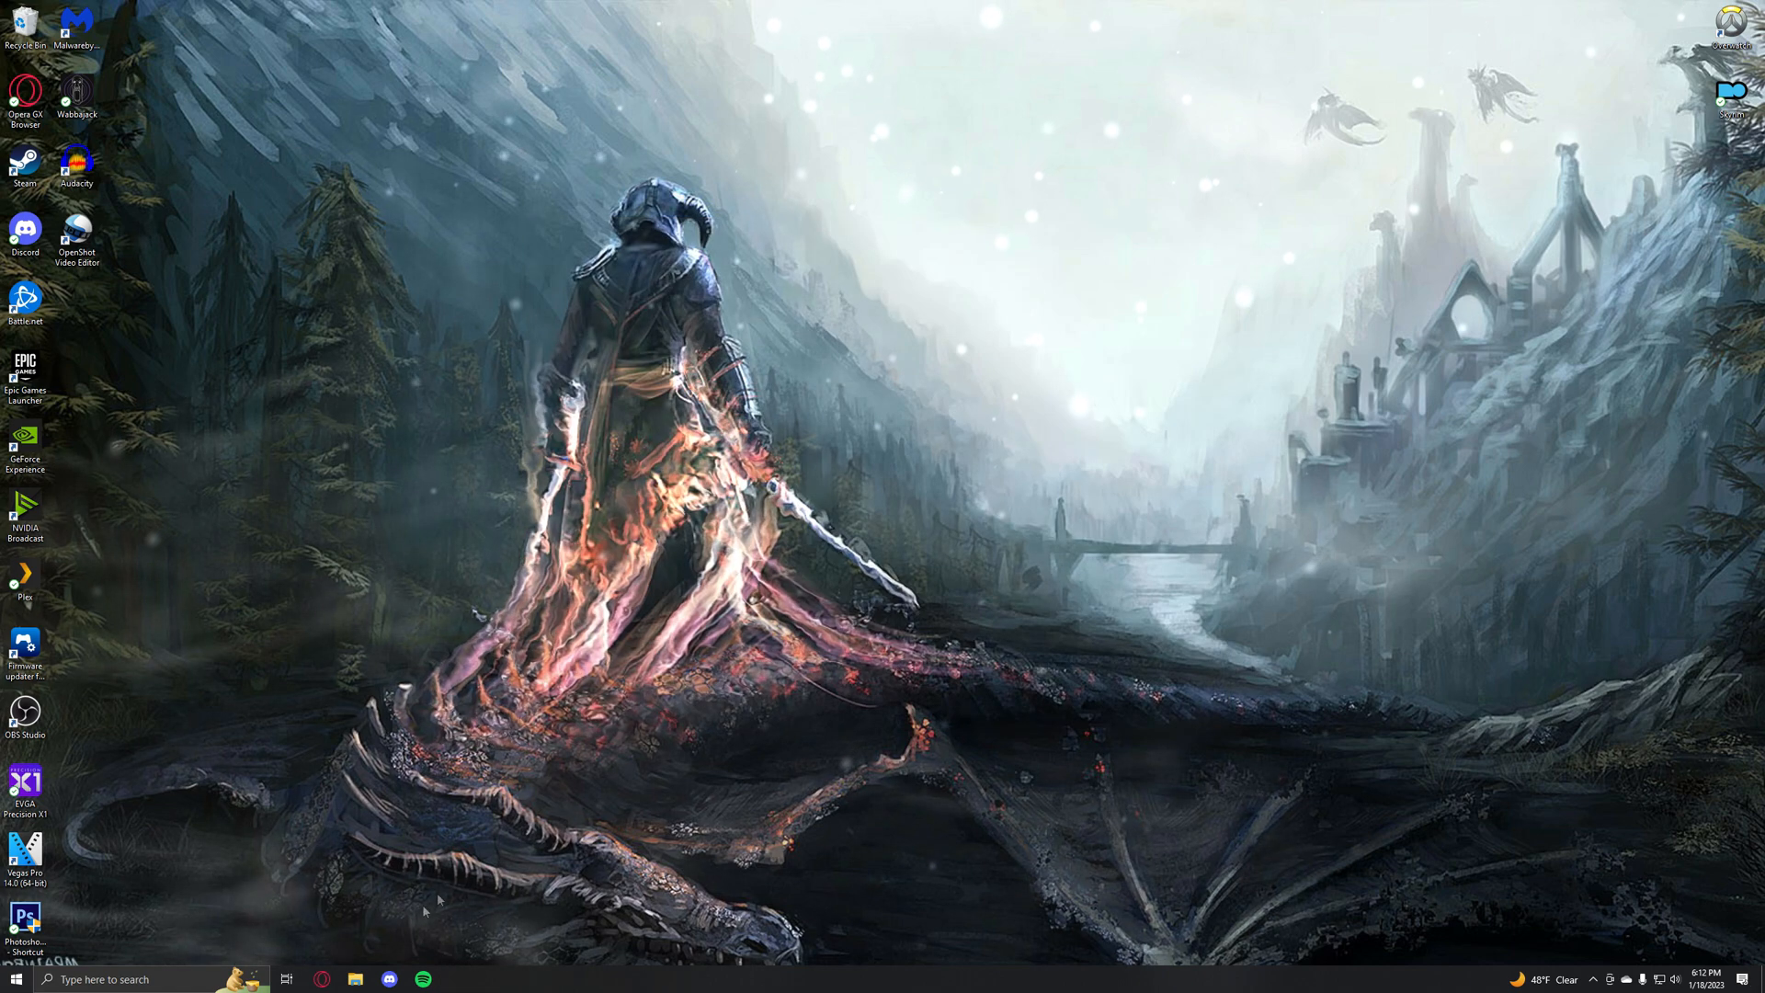
# Step: Launch BethINI from C:\Aldmari\tools\BethINI Standalone
pyautogui.click(355, 978)
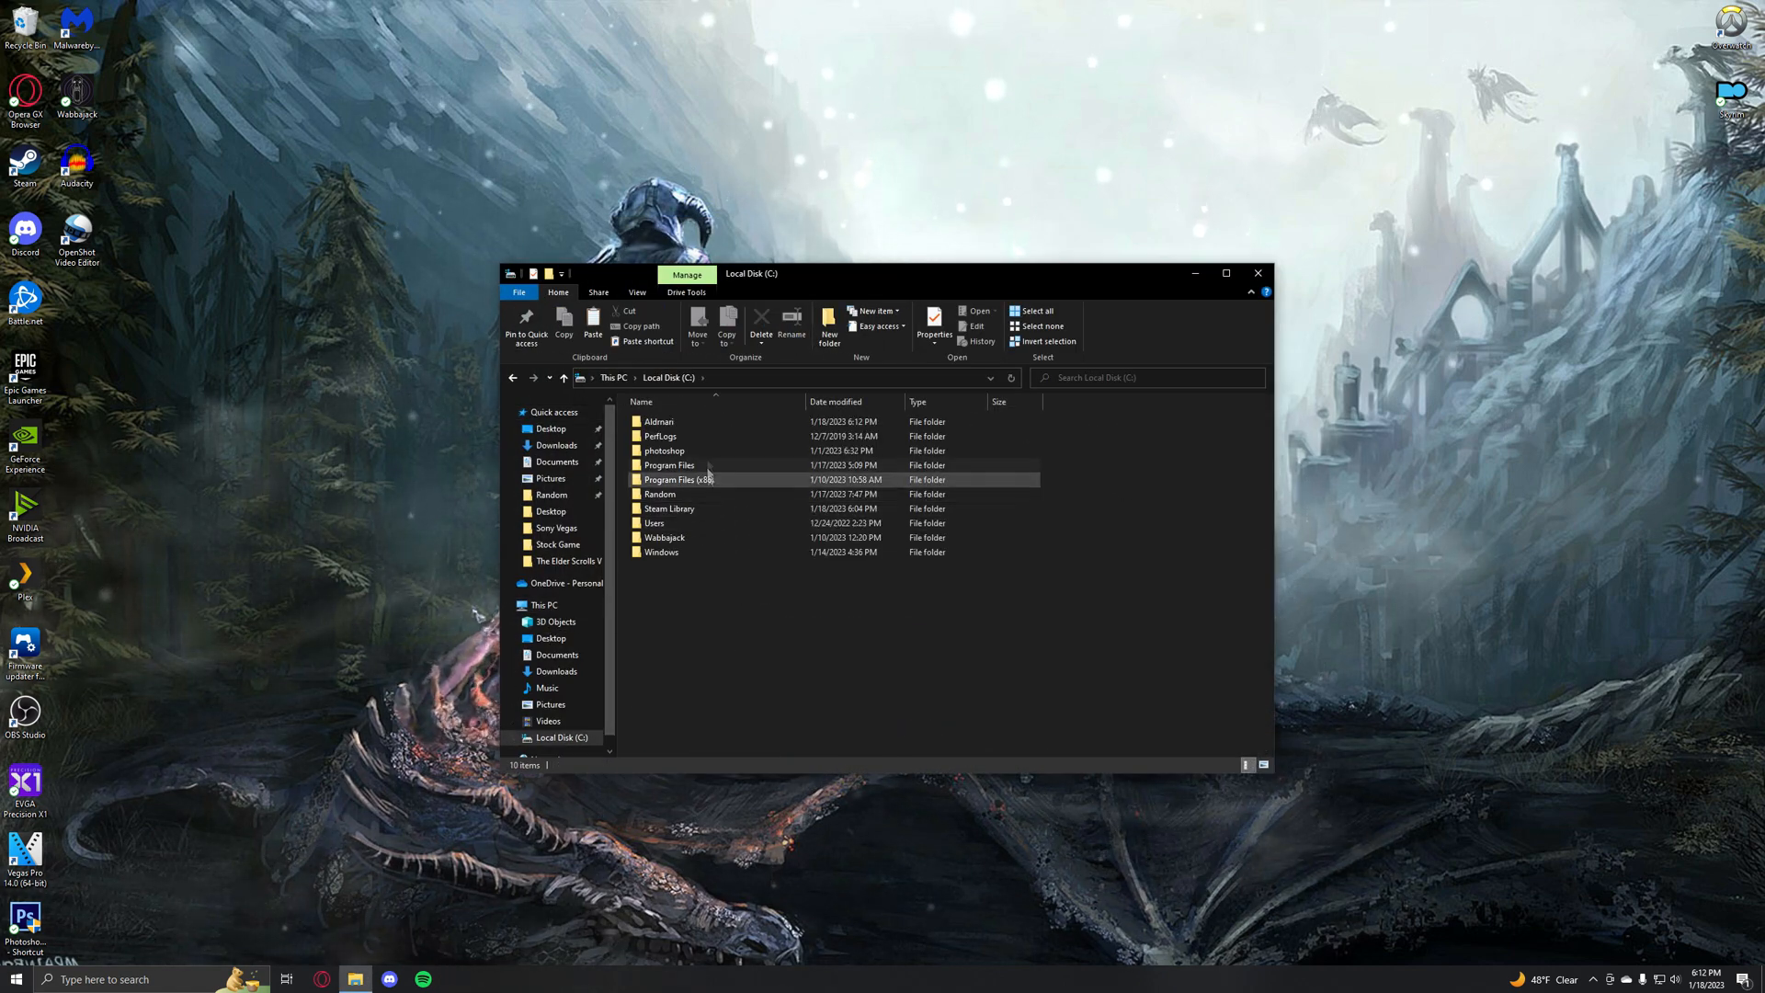
pyautogui.doubleClick(658, 421)
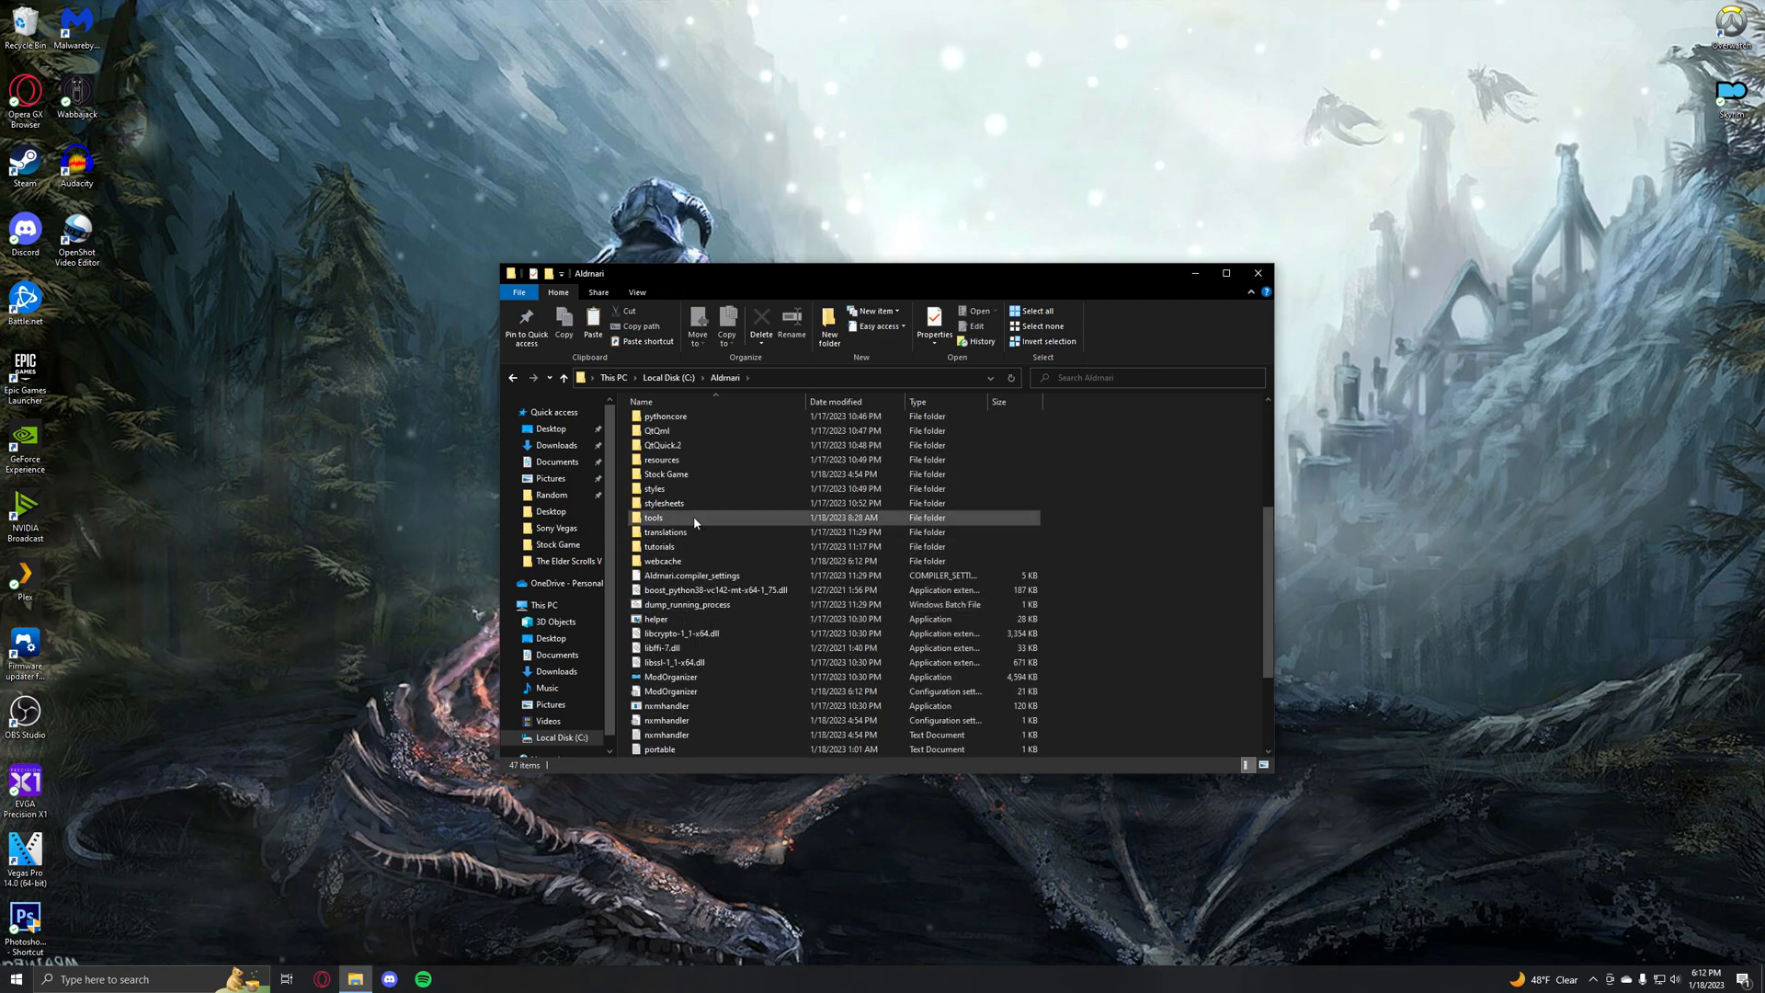
pyautogui.doubleClick(653, 518)
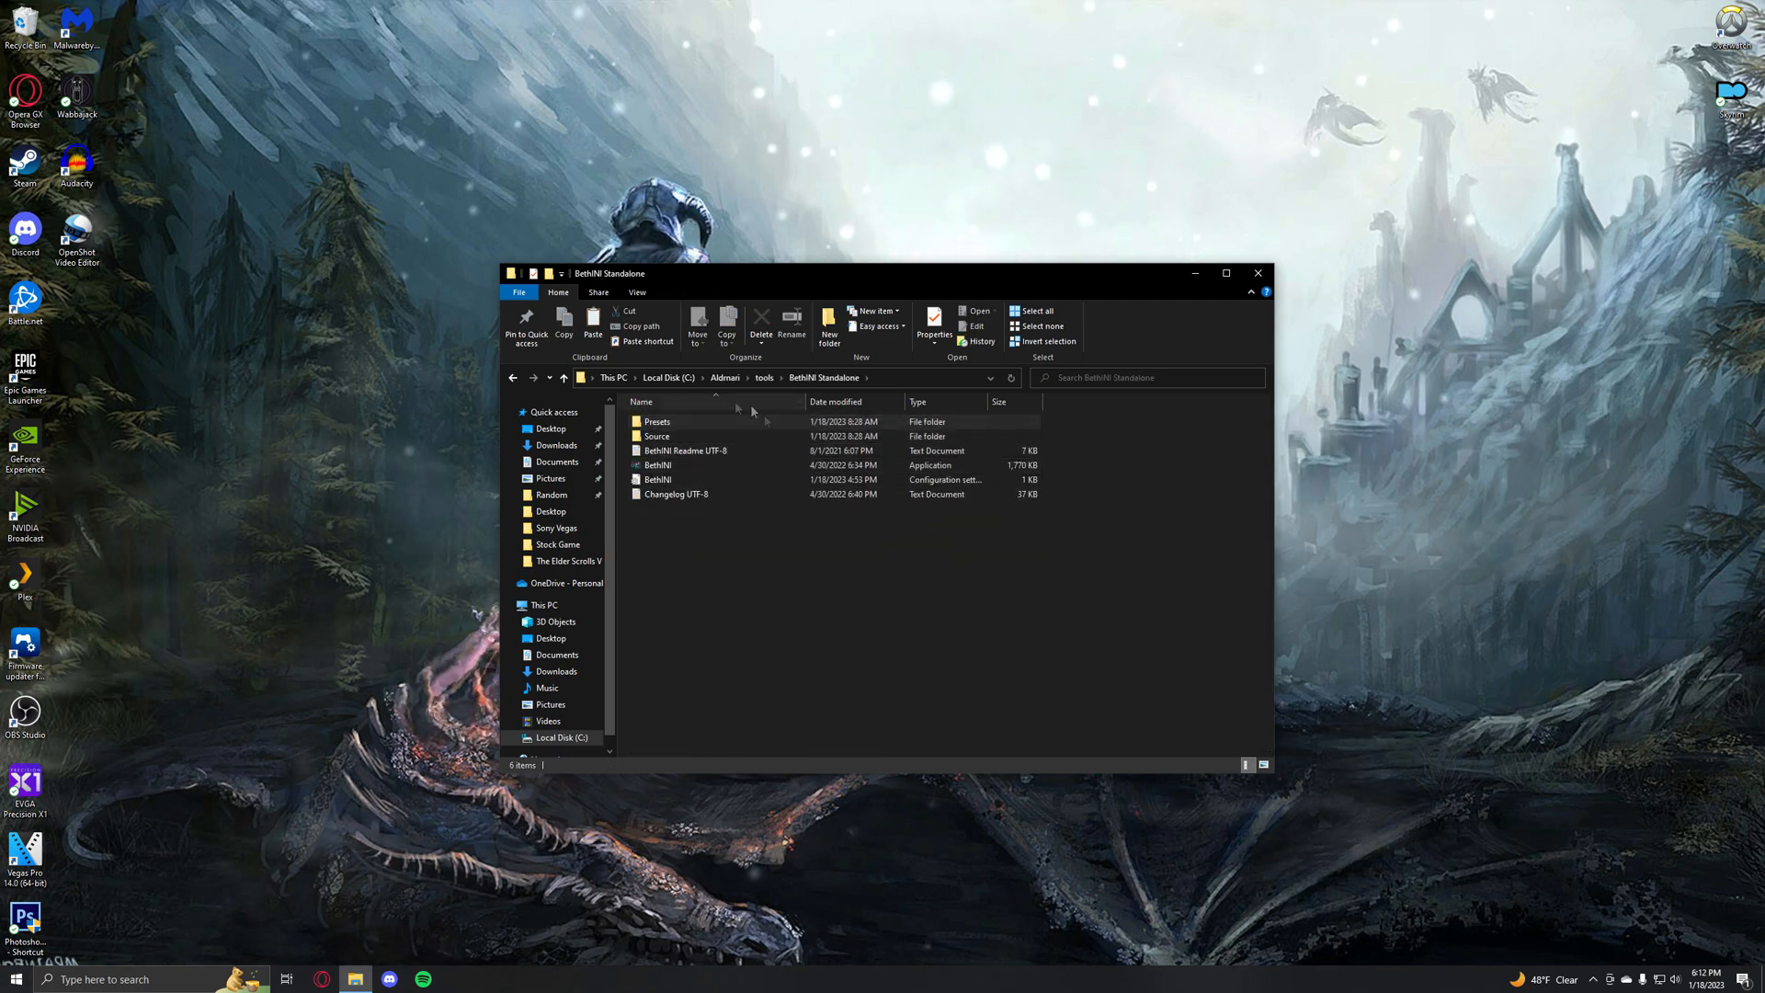
pyautogui.doubleClick(657, 465)
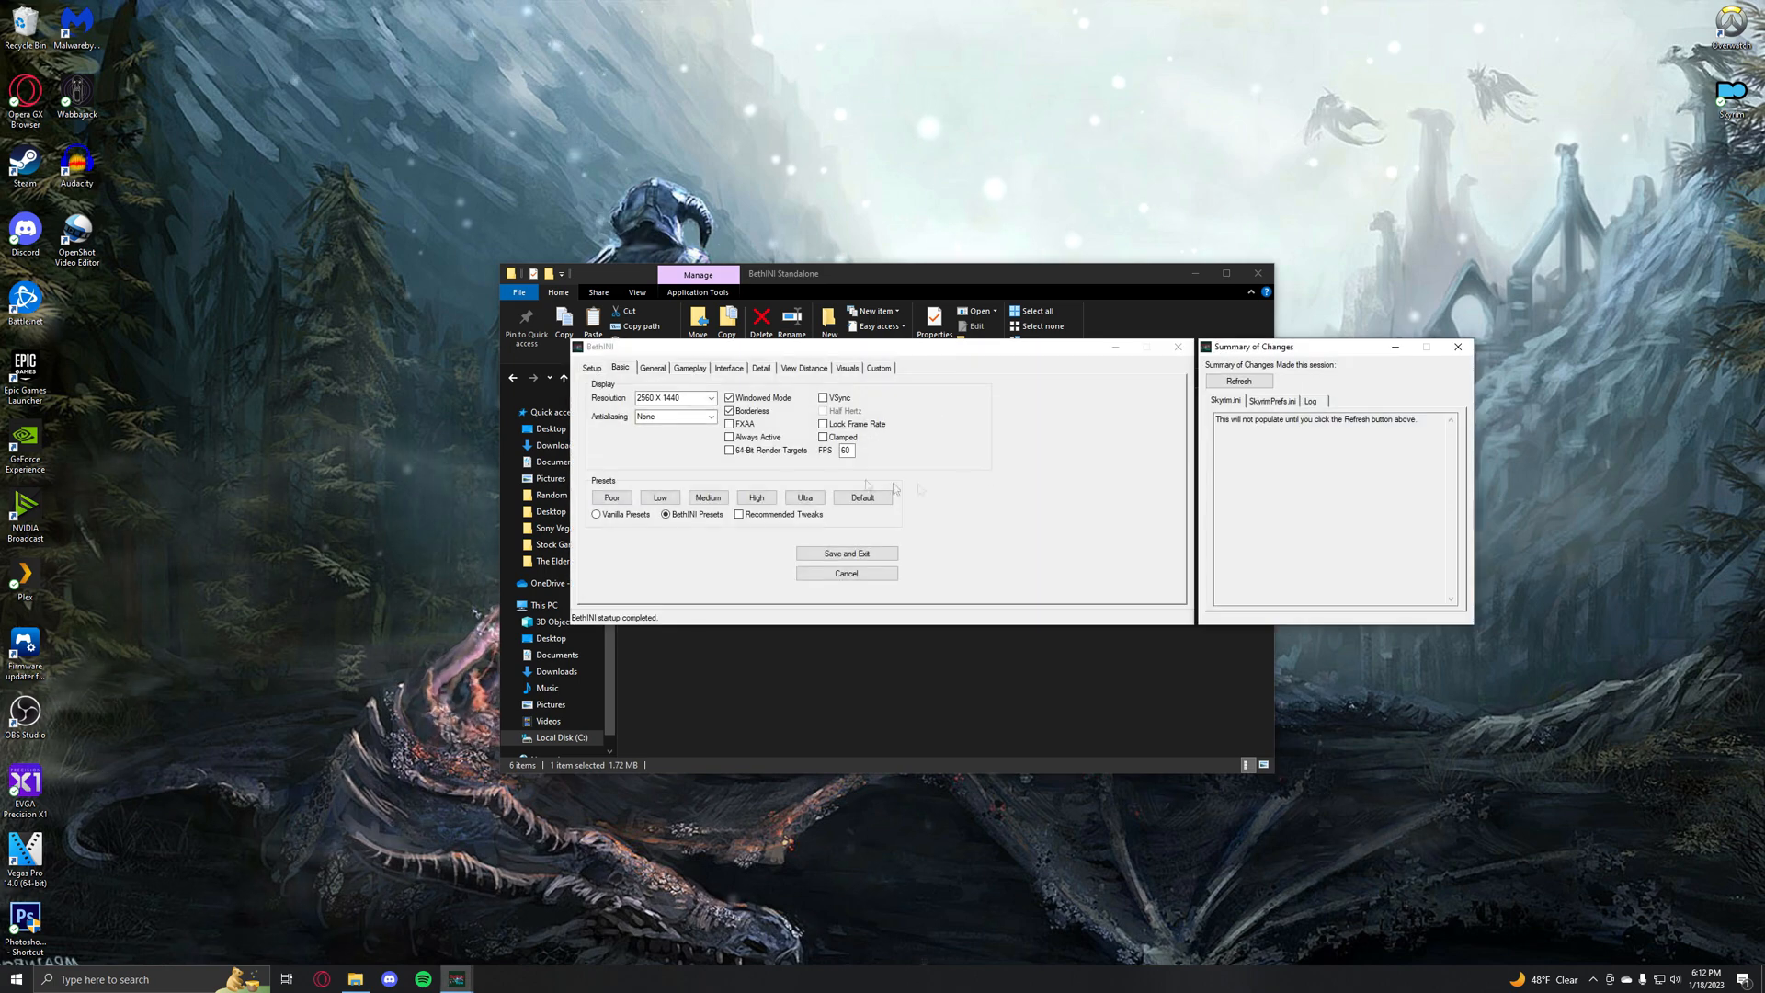
# Step: Check BethINI's Setup and Basic tabs, then save the INI files and exit
pyautogui.click(590, 368)
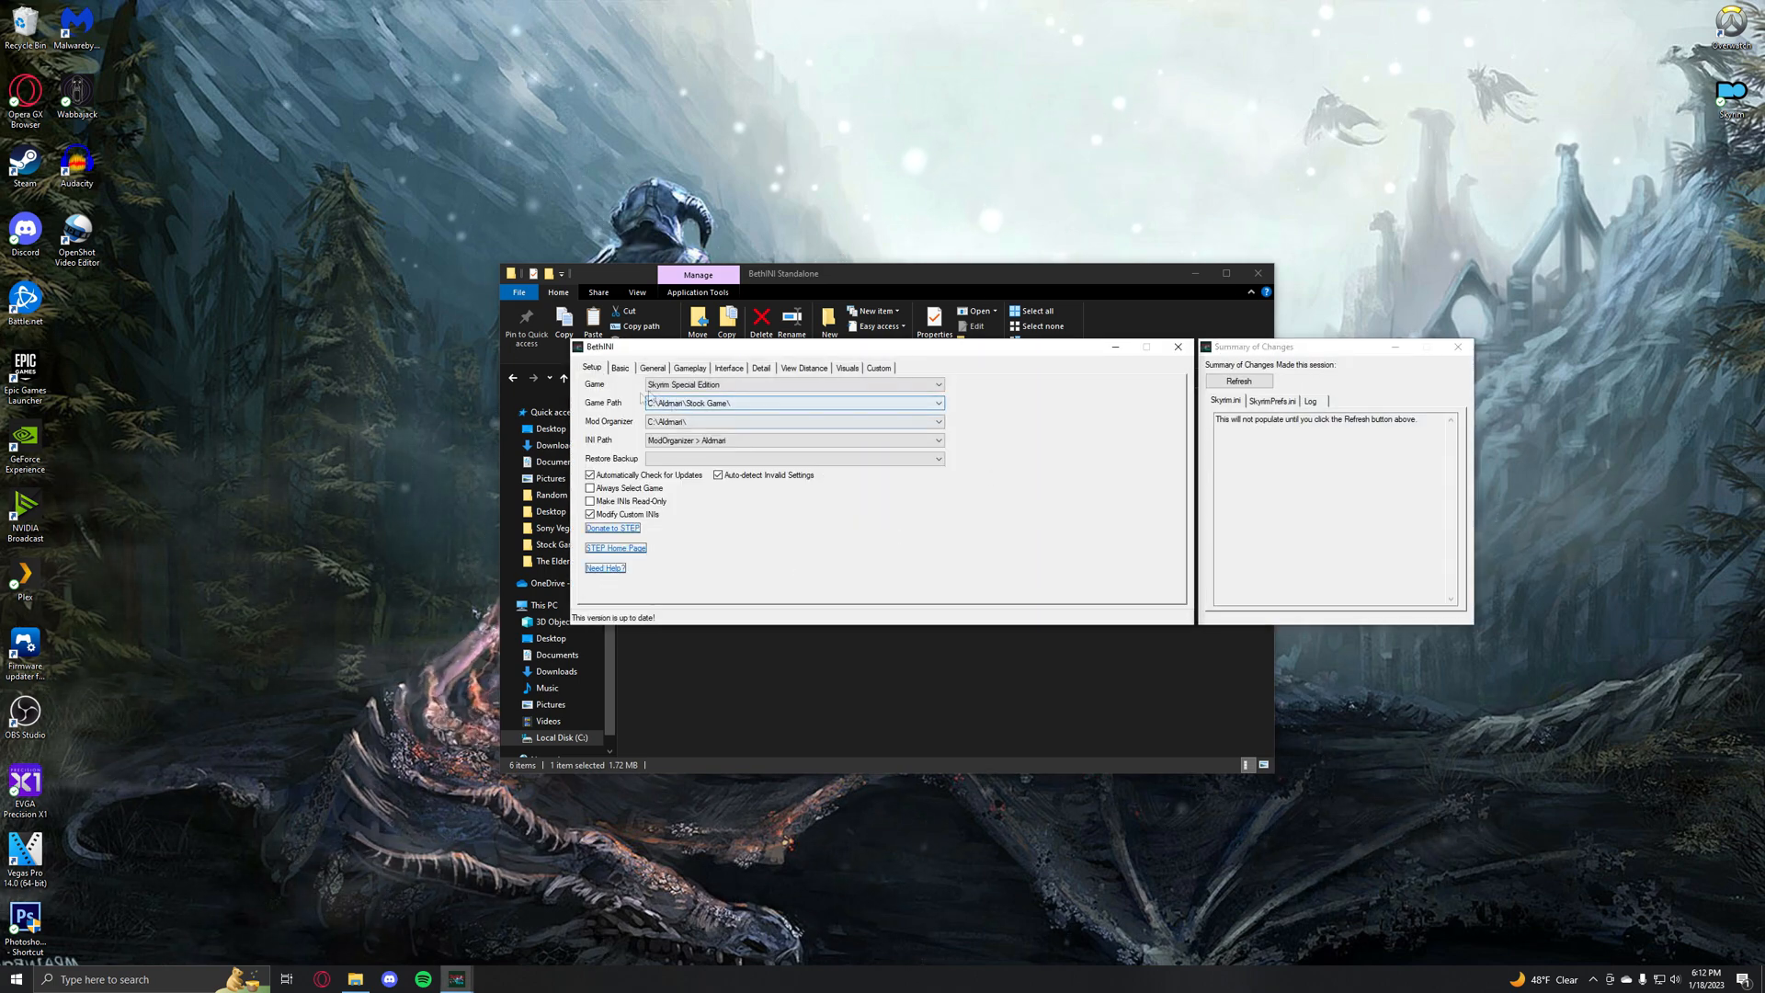
pyautogui.click(619, 368)
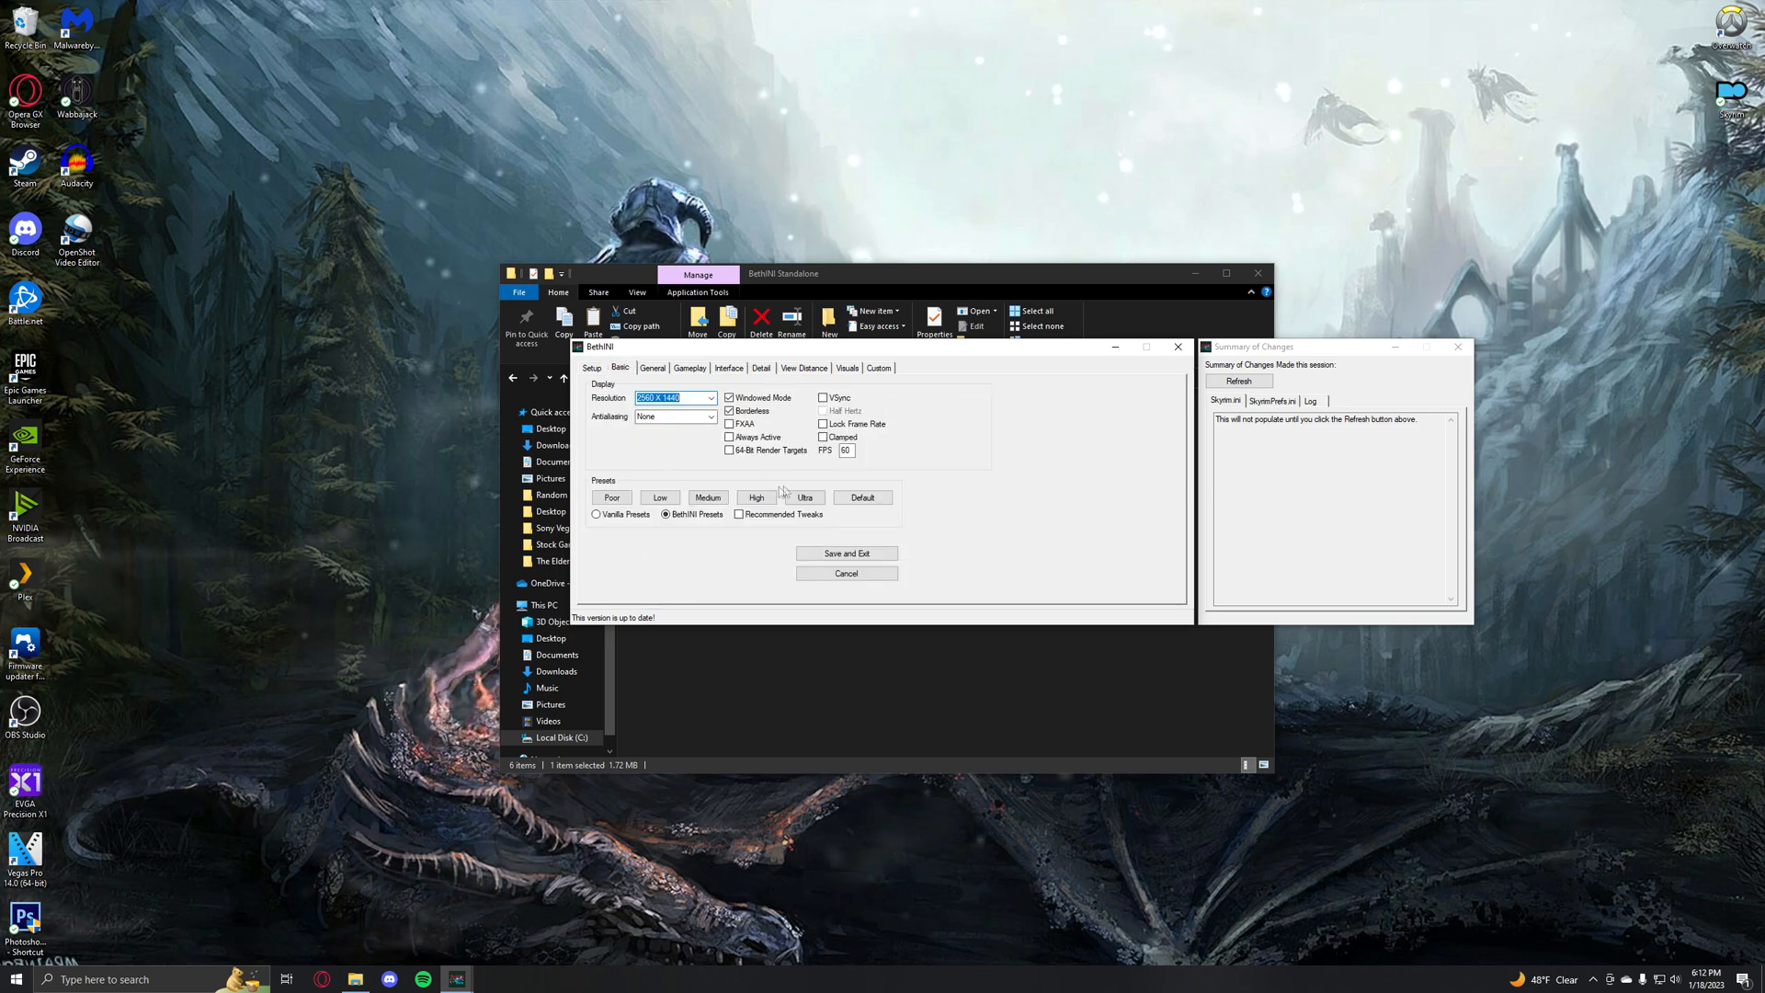
pyautogui.click(846, 552)
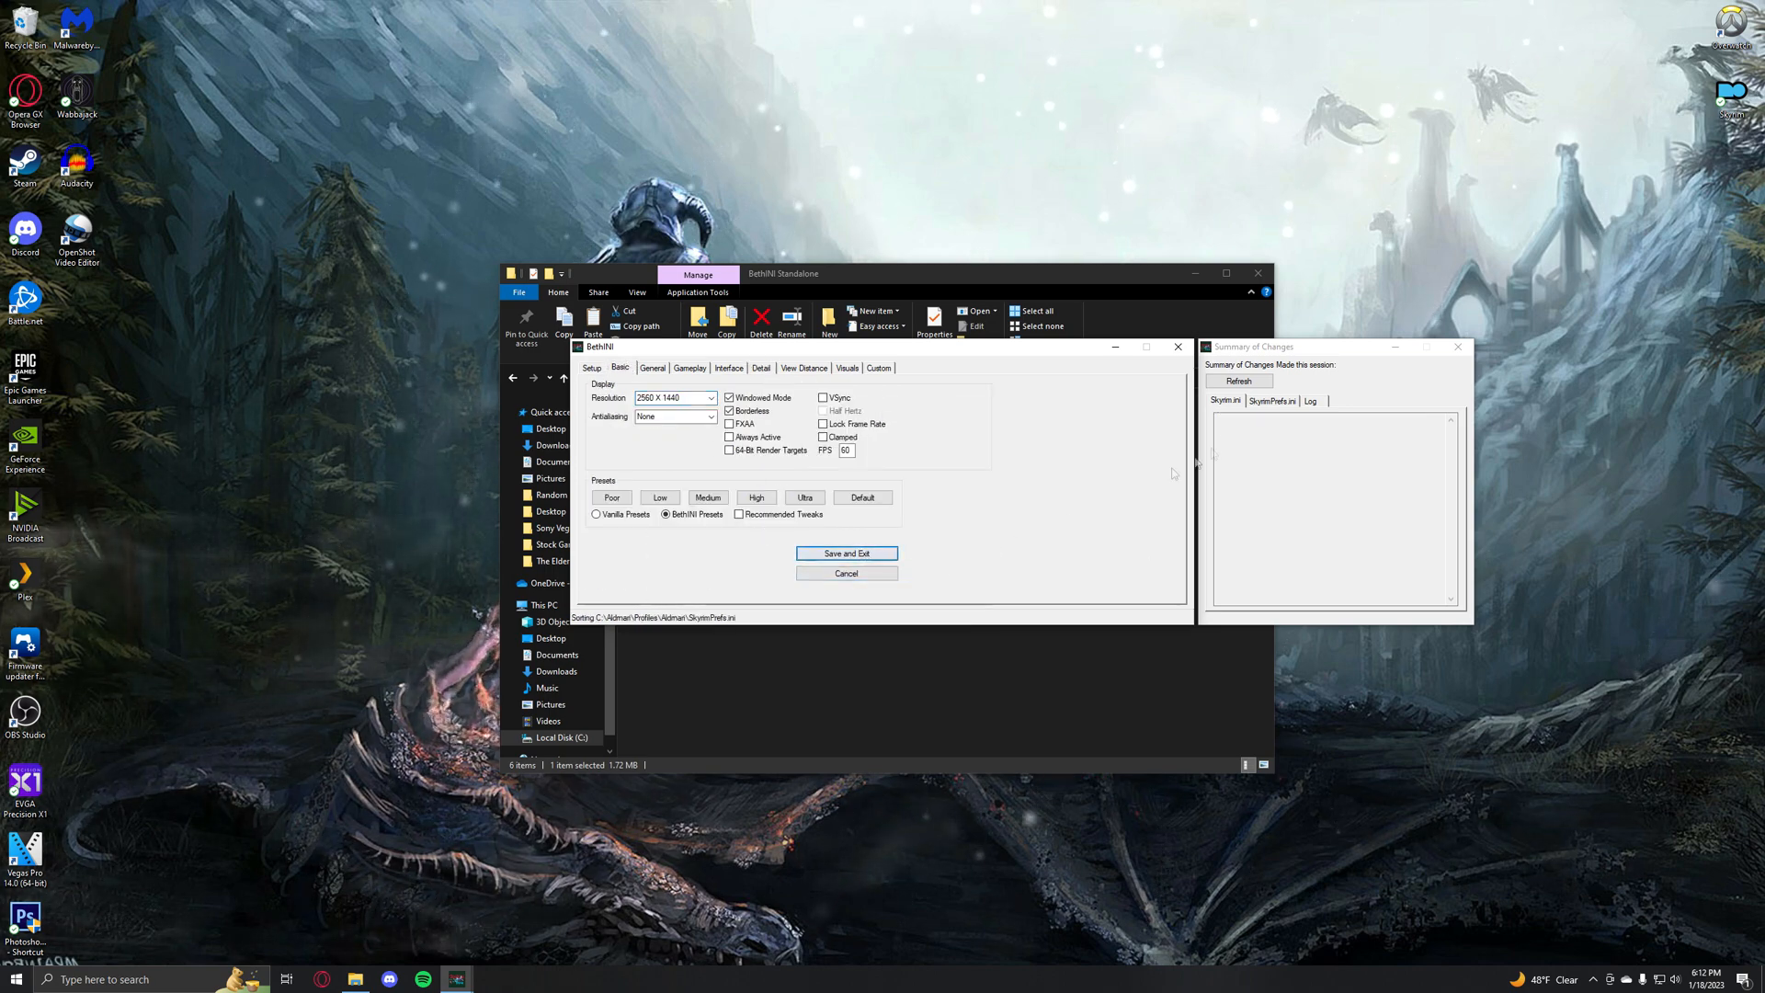
pyautogui.click(846, 552)
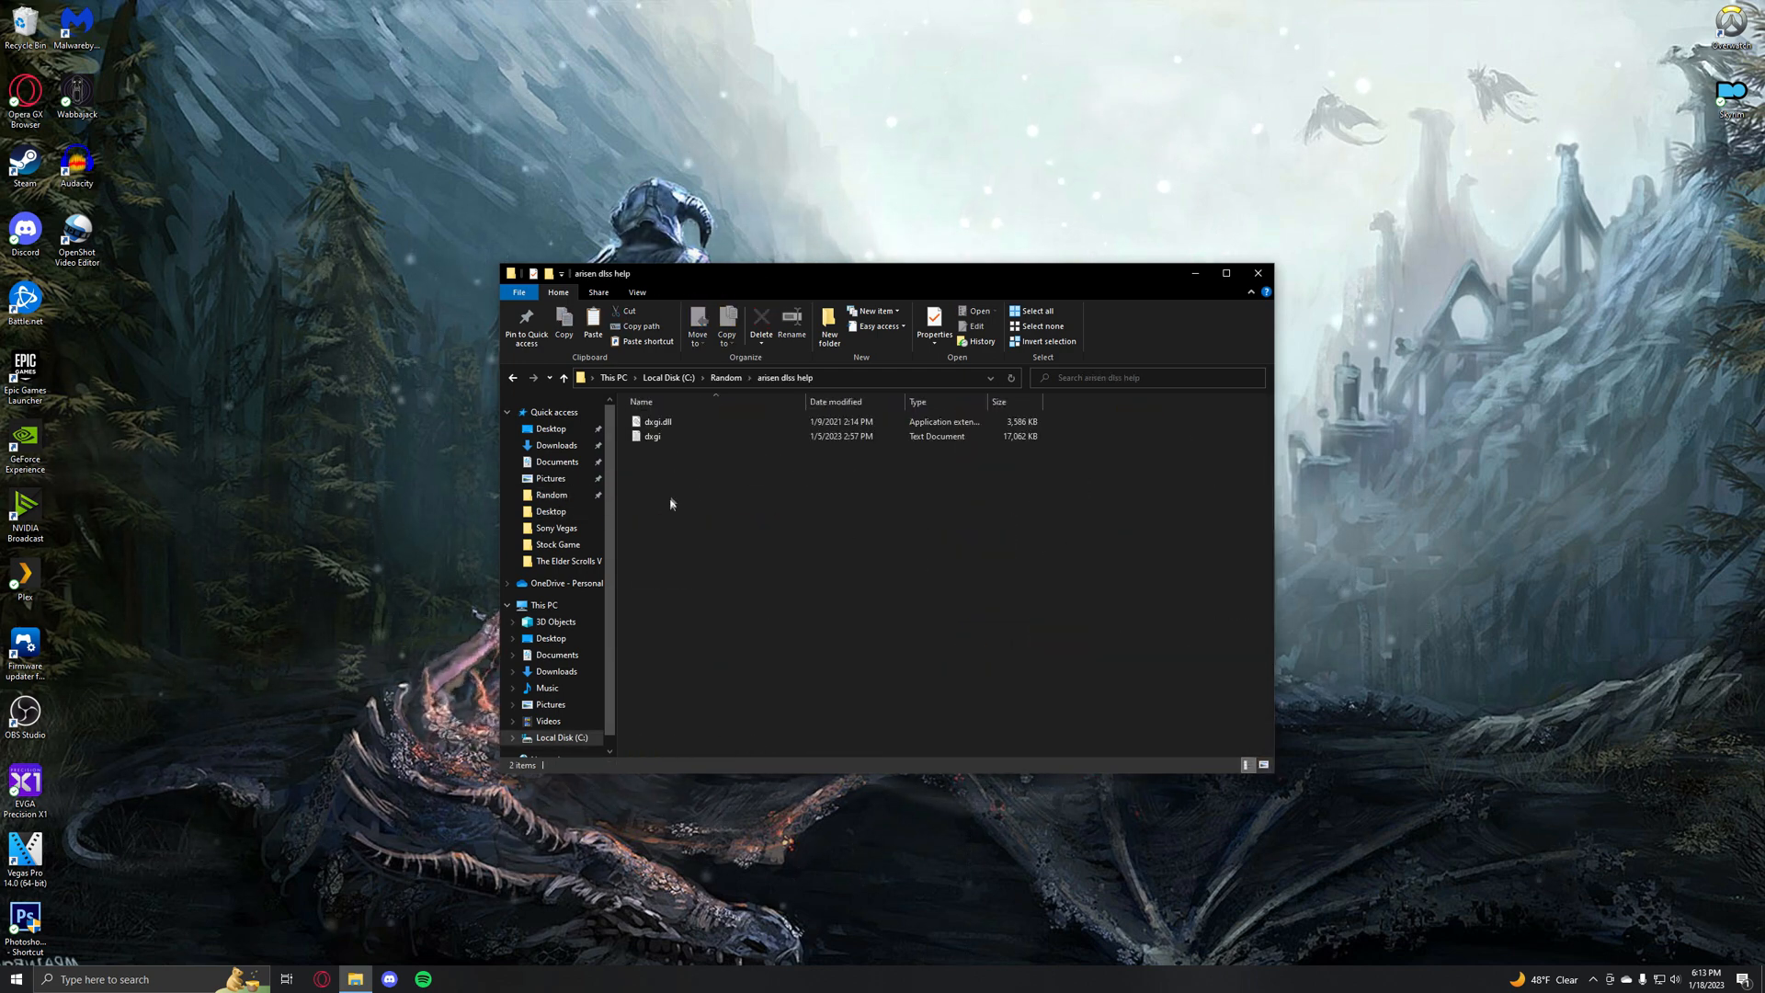
# Step: Copy dxgi.dll and dxgi.ini into Aldmari\Stock Game, replacing the existing files
pyautogui.rightClick(656, 421)
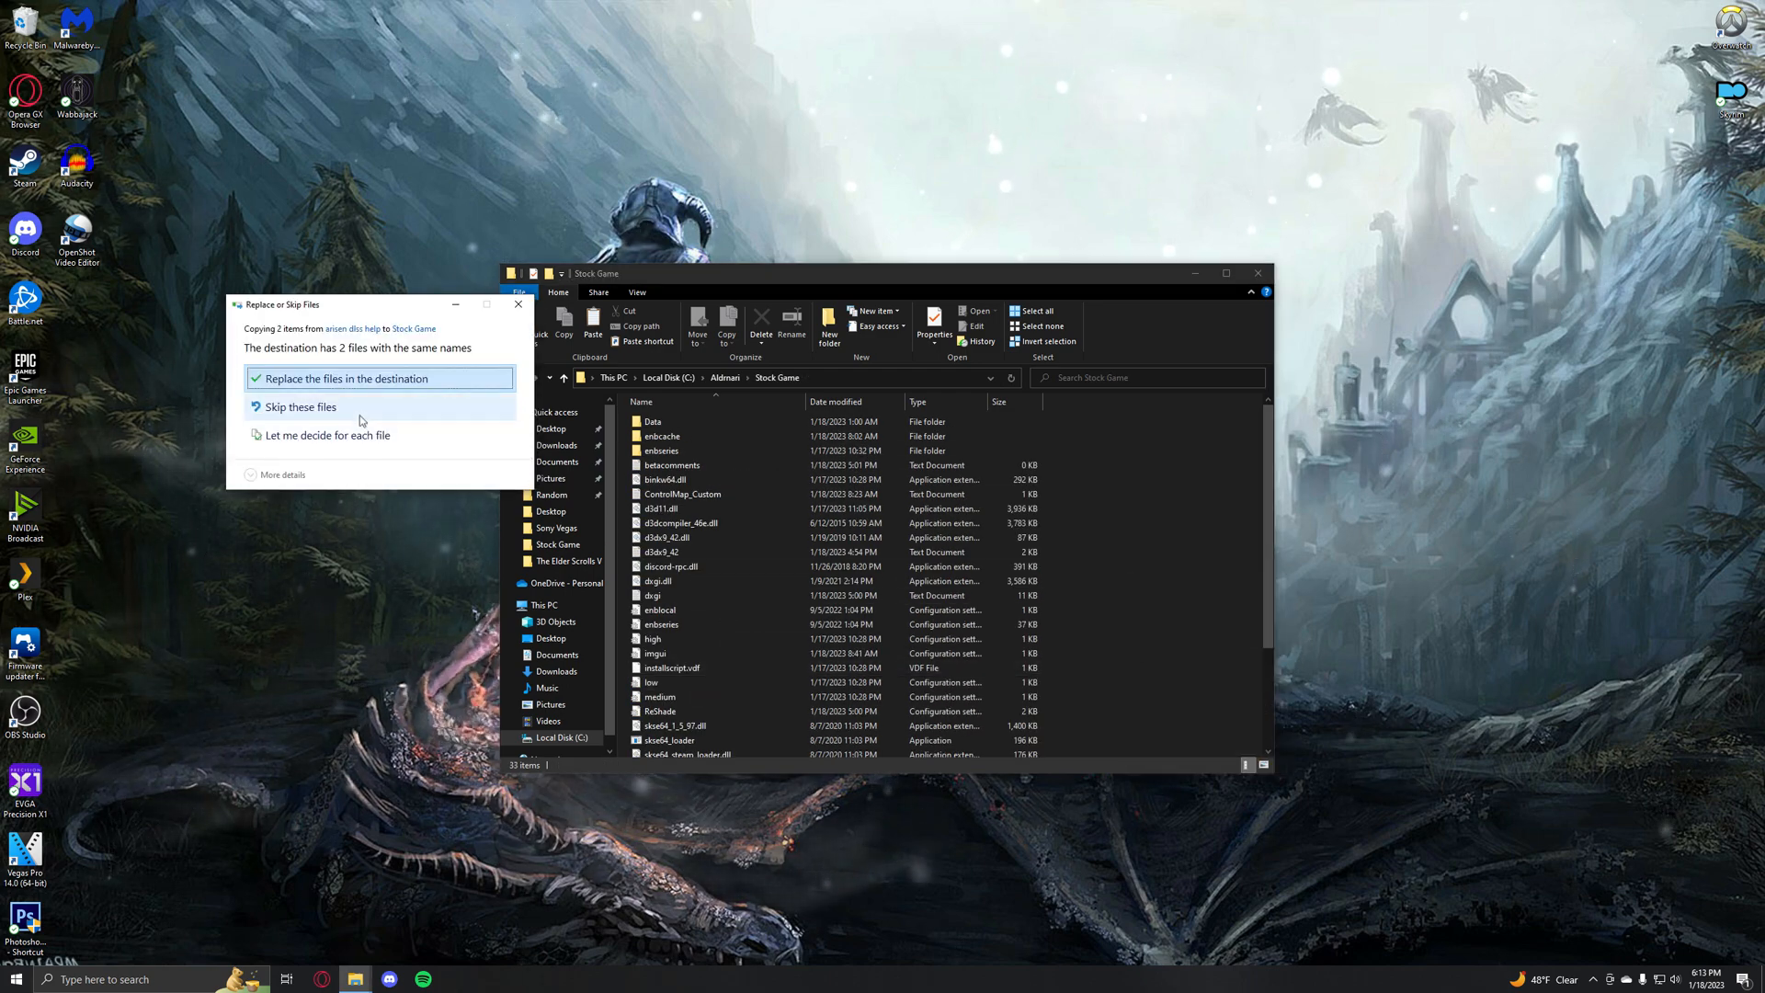
pyautogui.click(347, 376)
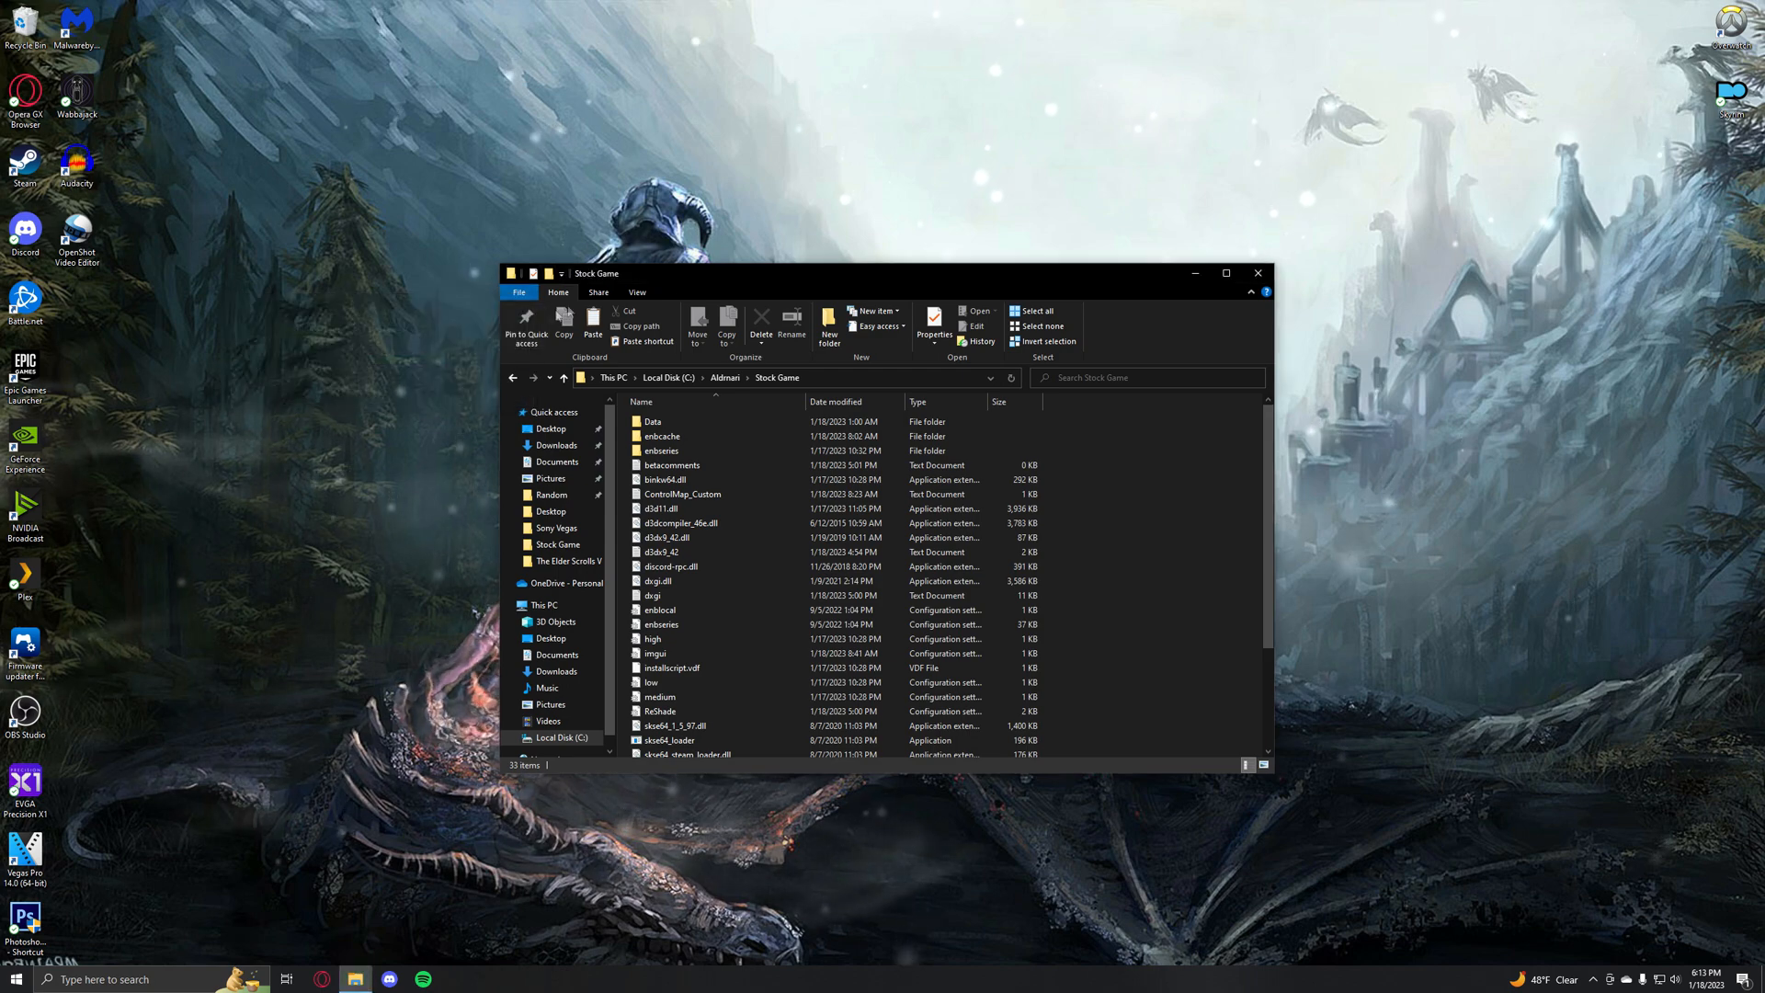
pyautogui.moveTo(662, 624)
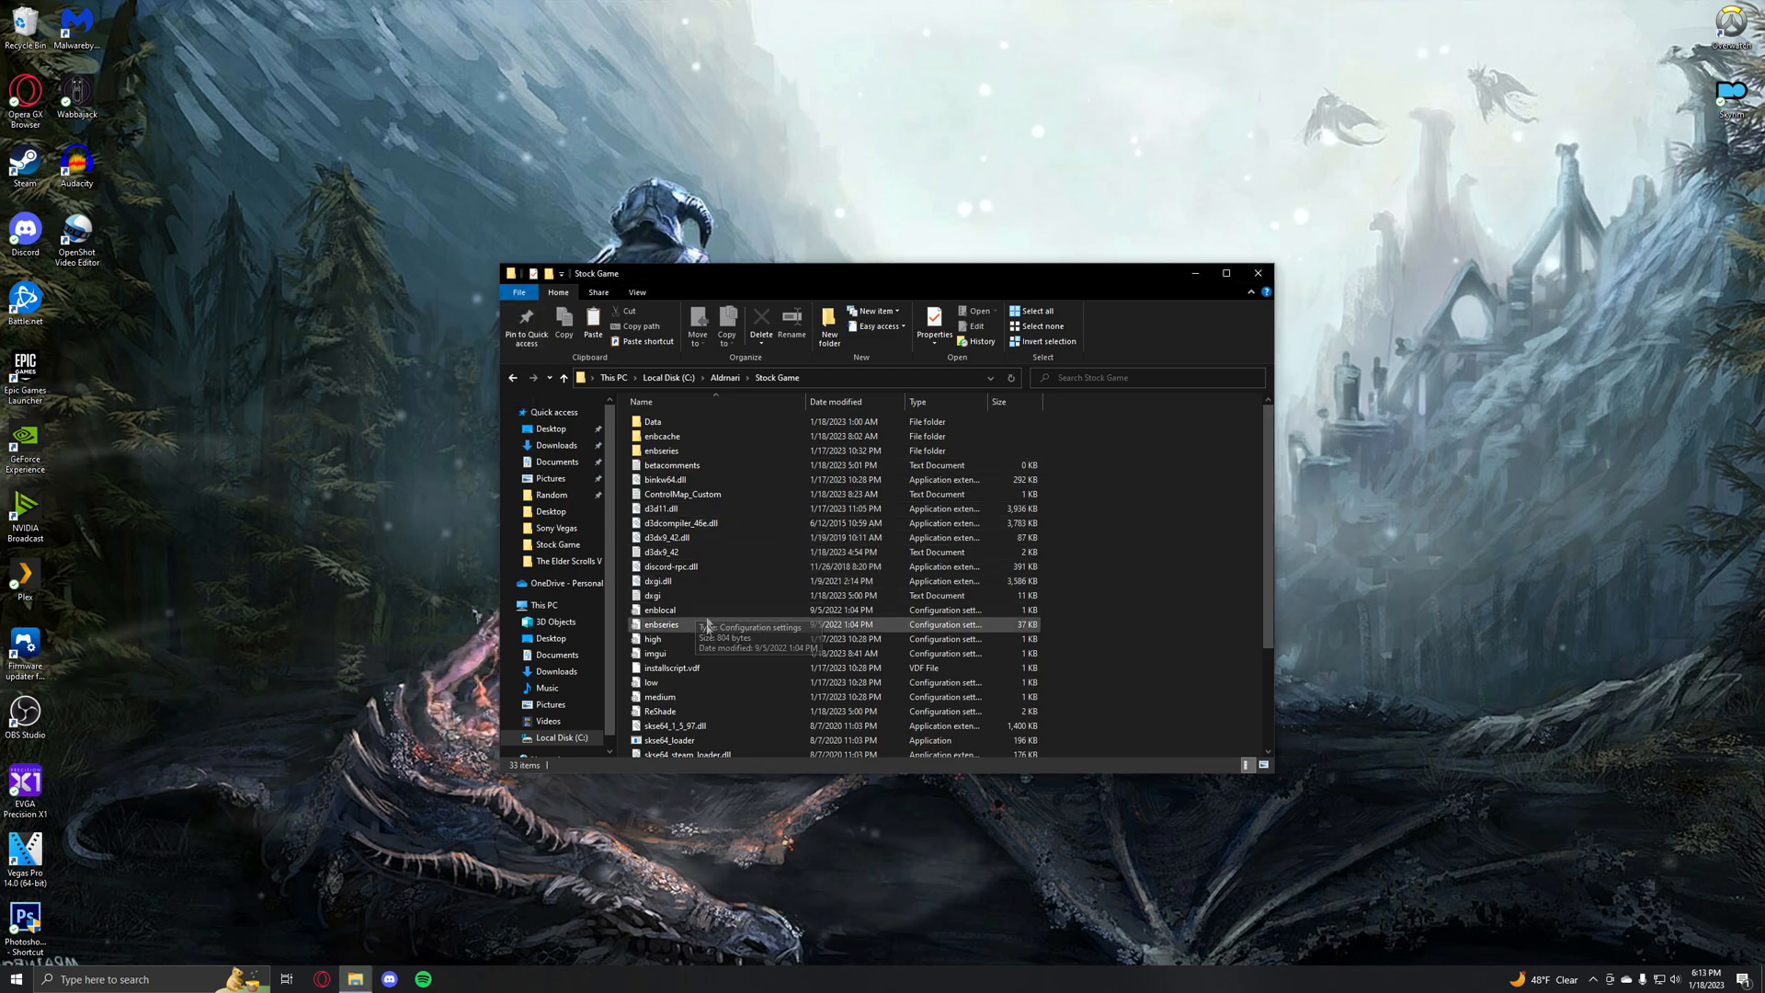
pyautogui.moveTo(1303, 291)
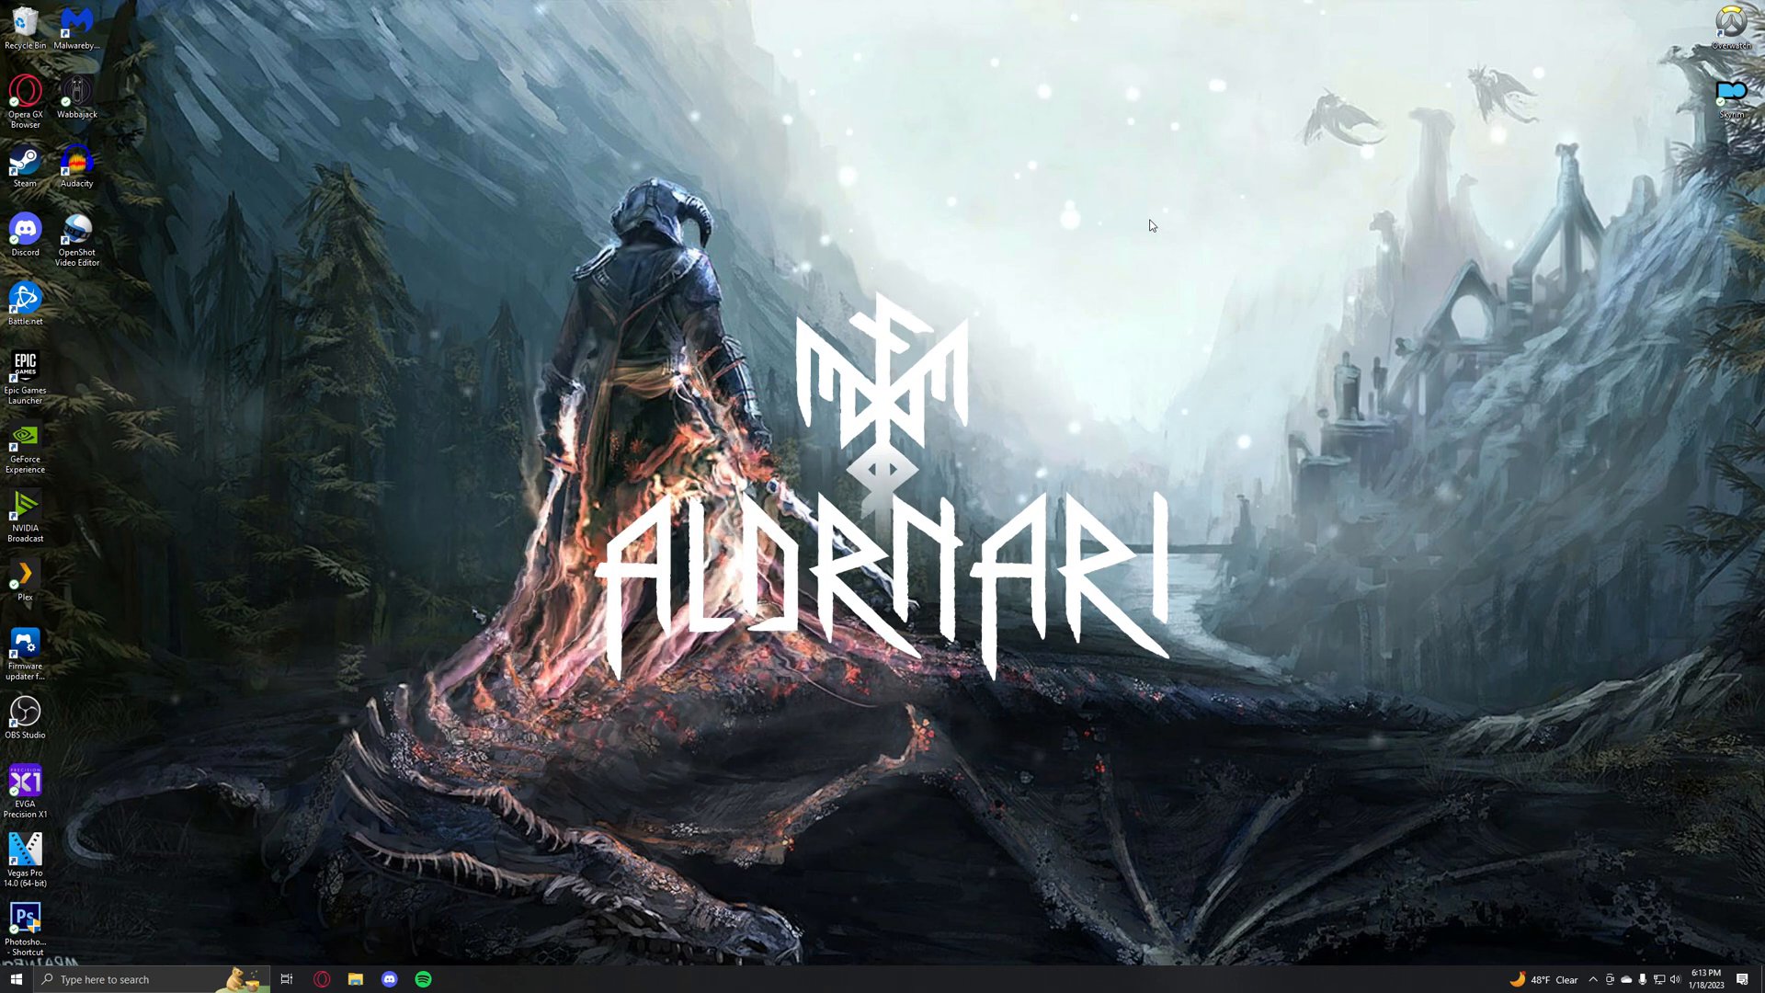
# Step: Bring Mod Organizer 2 forward and run SKSE for the Aldmari profile
pyautogui.click(457, 978)
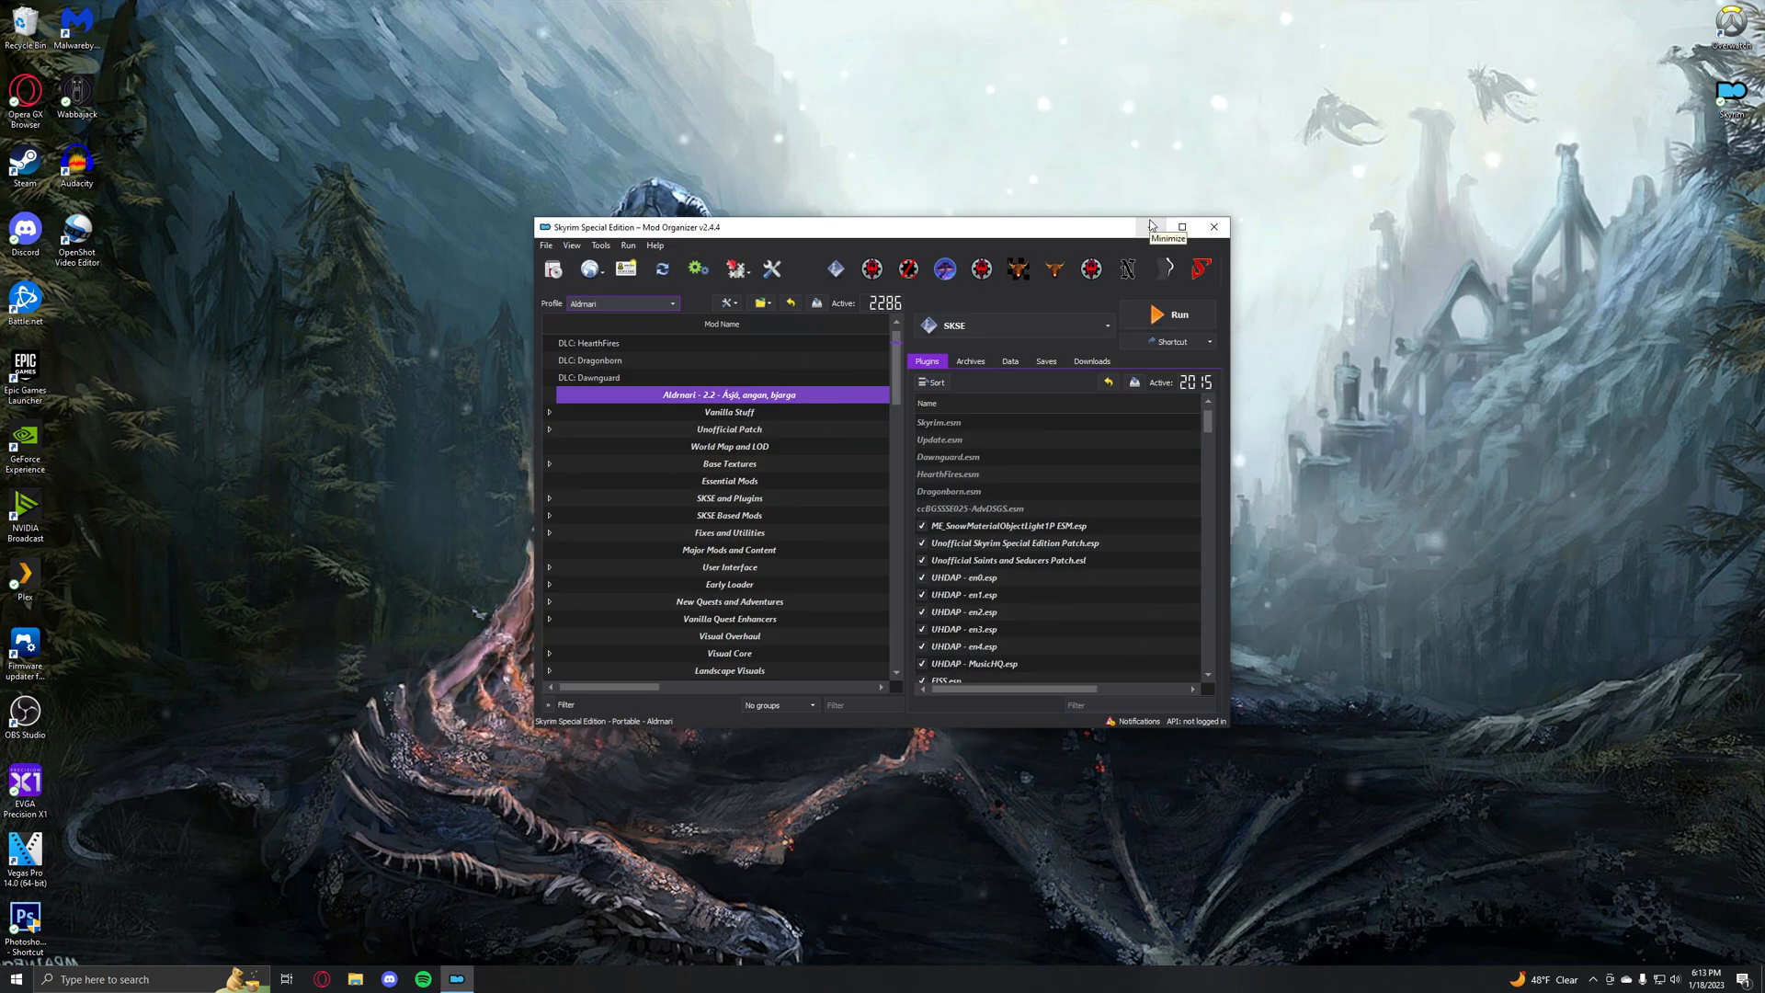
pyautogui.moveTo(1167, 314)
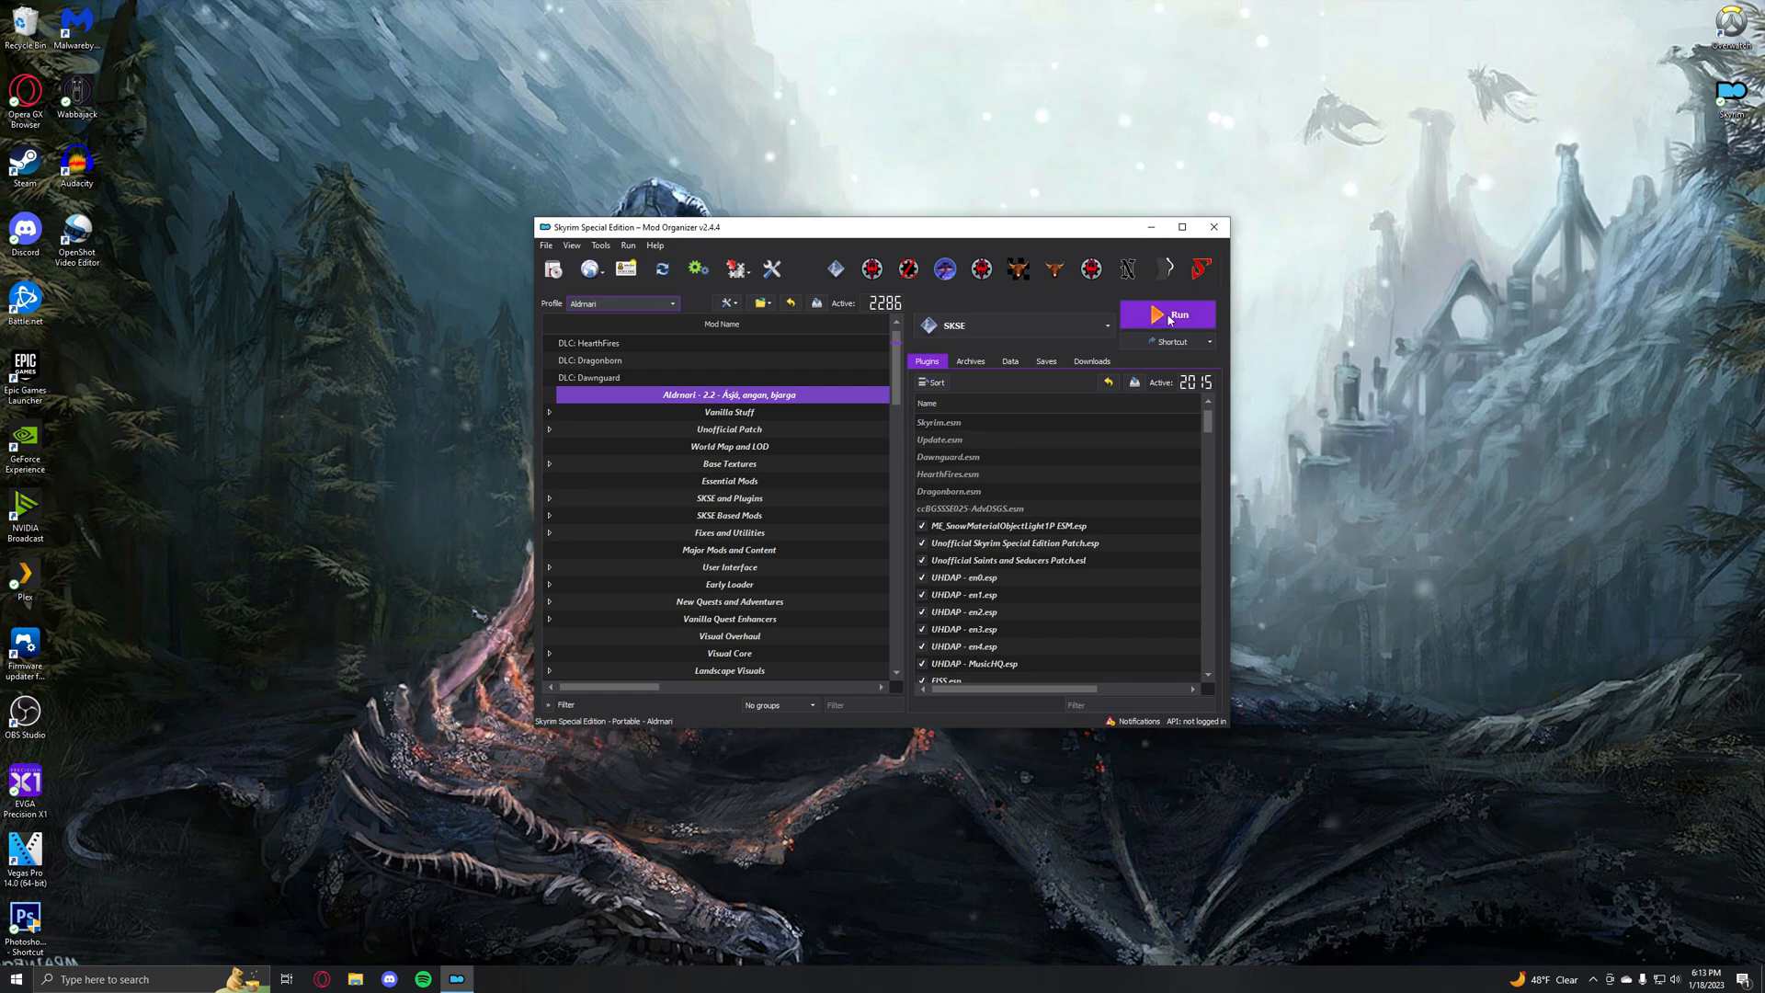
pyautogui.click(1168, 314)
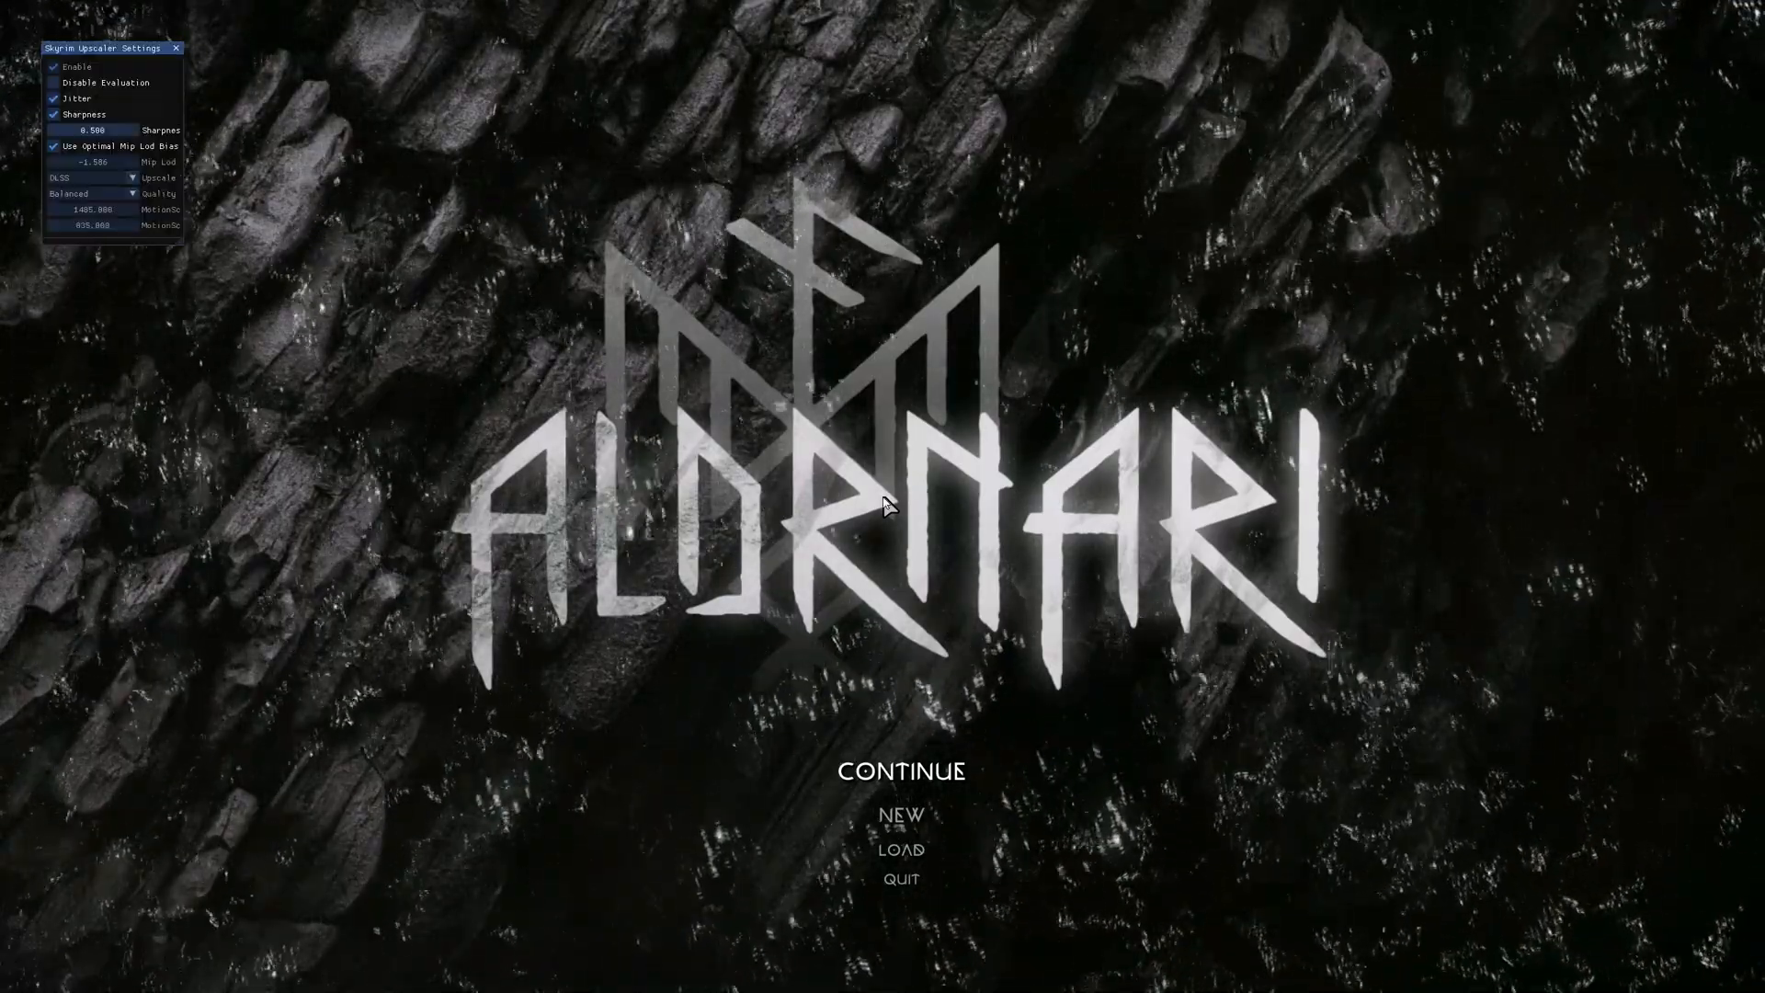
# Step: Continue from the most recent save at the Aldrnari main menu
pyautogui.click(899, 849)
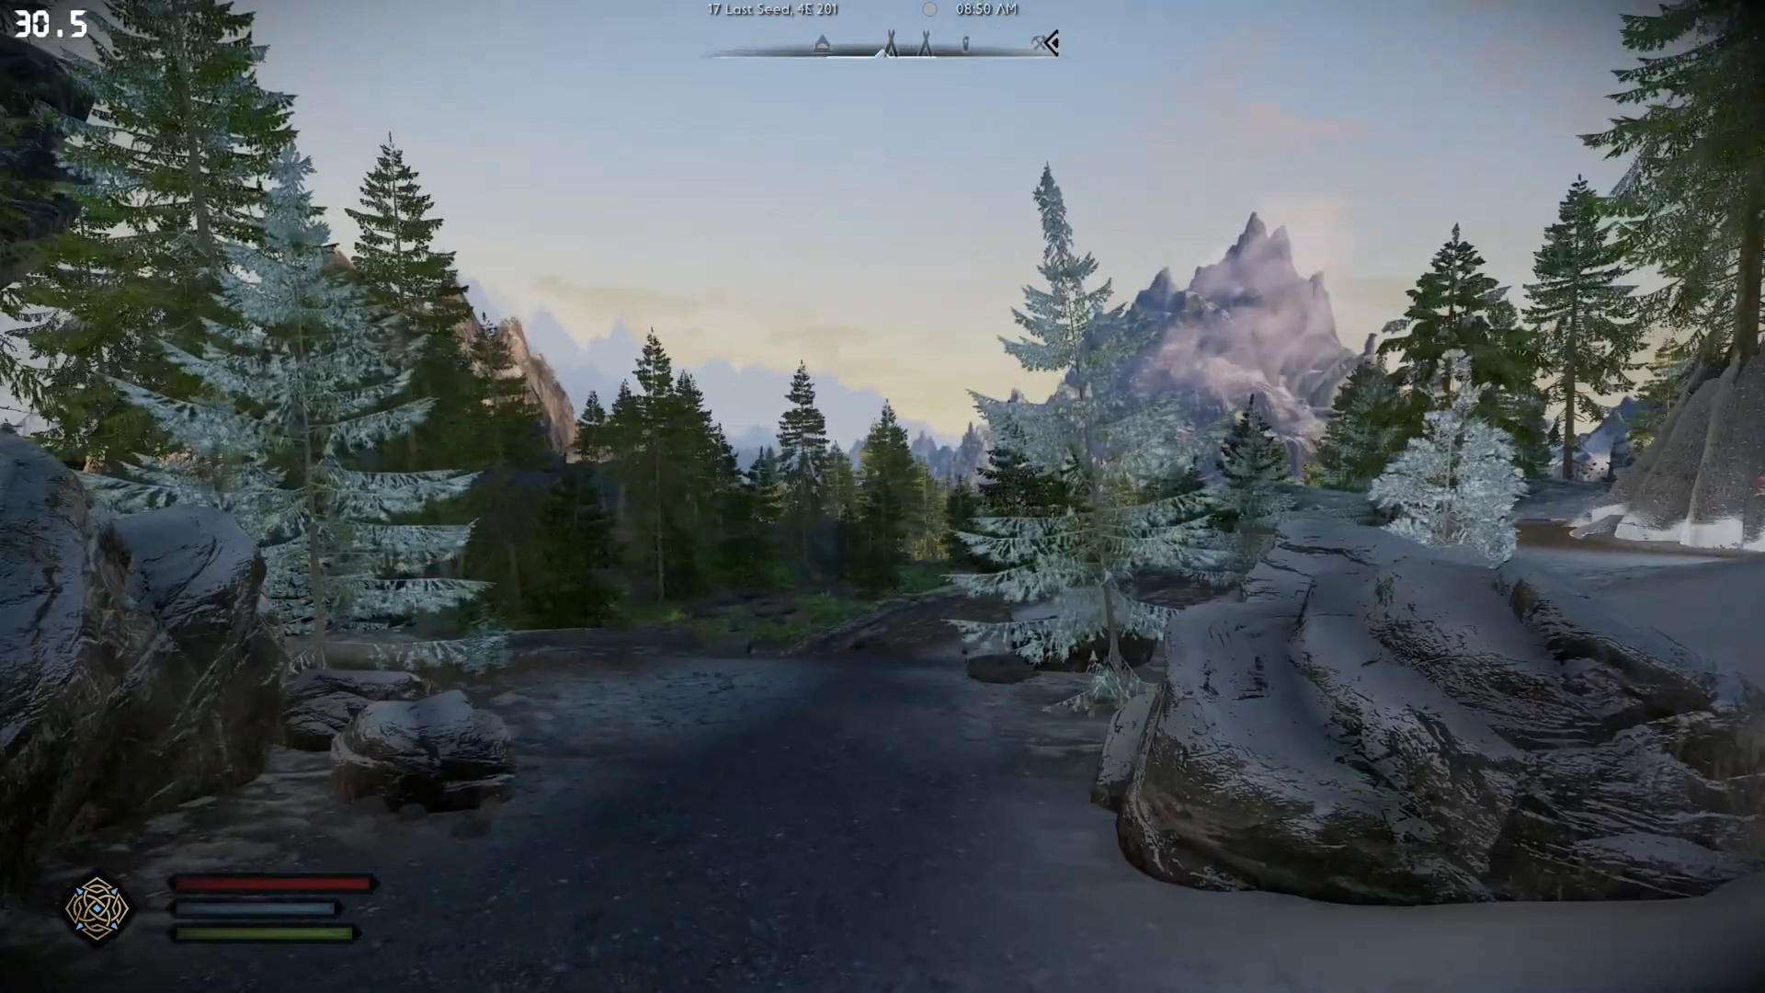
# Step: Switch to third-person view and walk along the snowy mountain path
pyautogui.press('t')
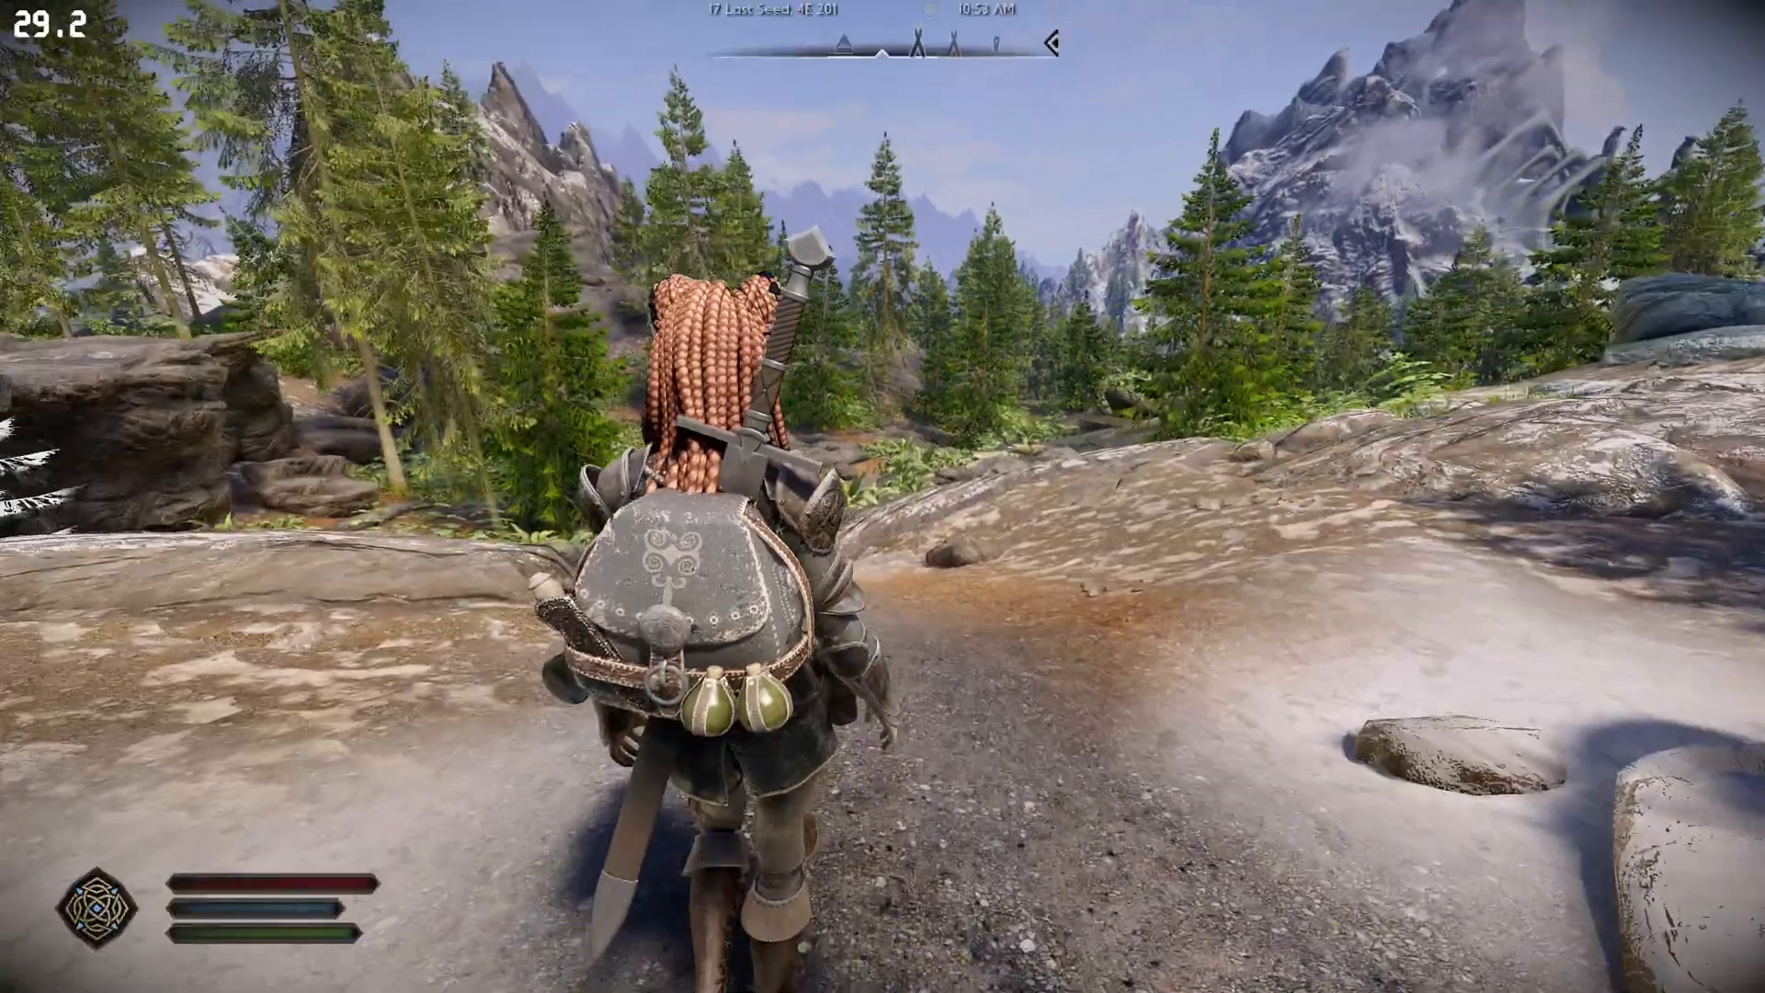
pyautogui.press('w')
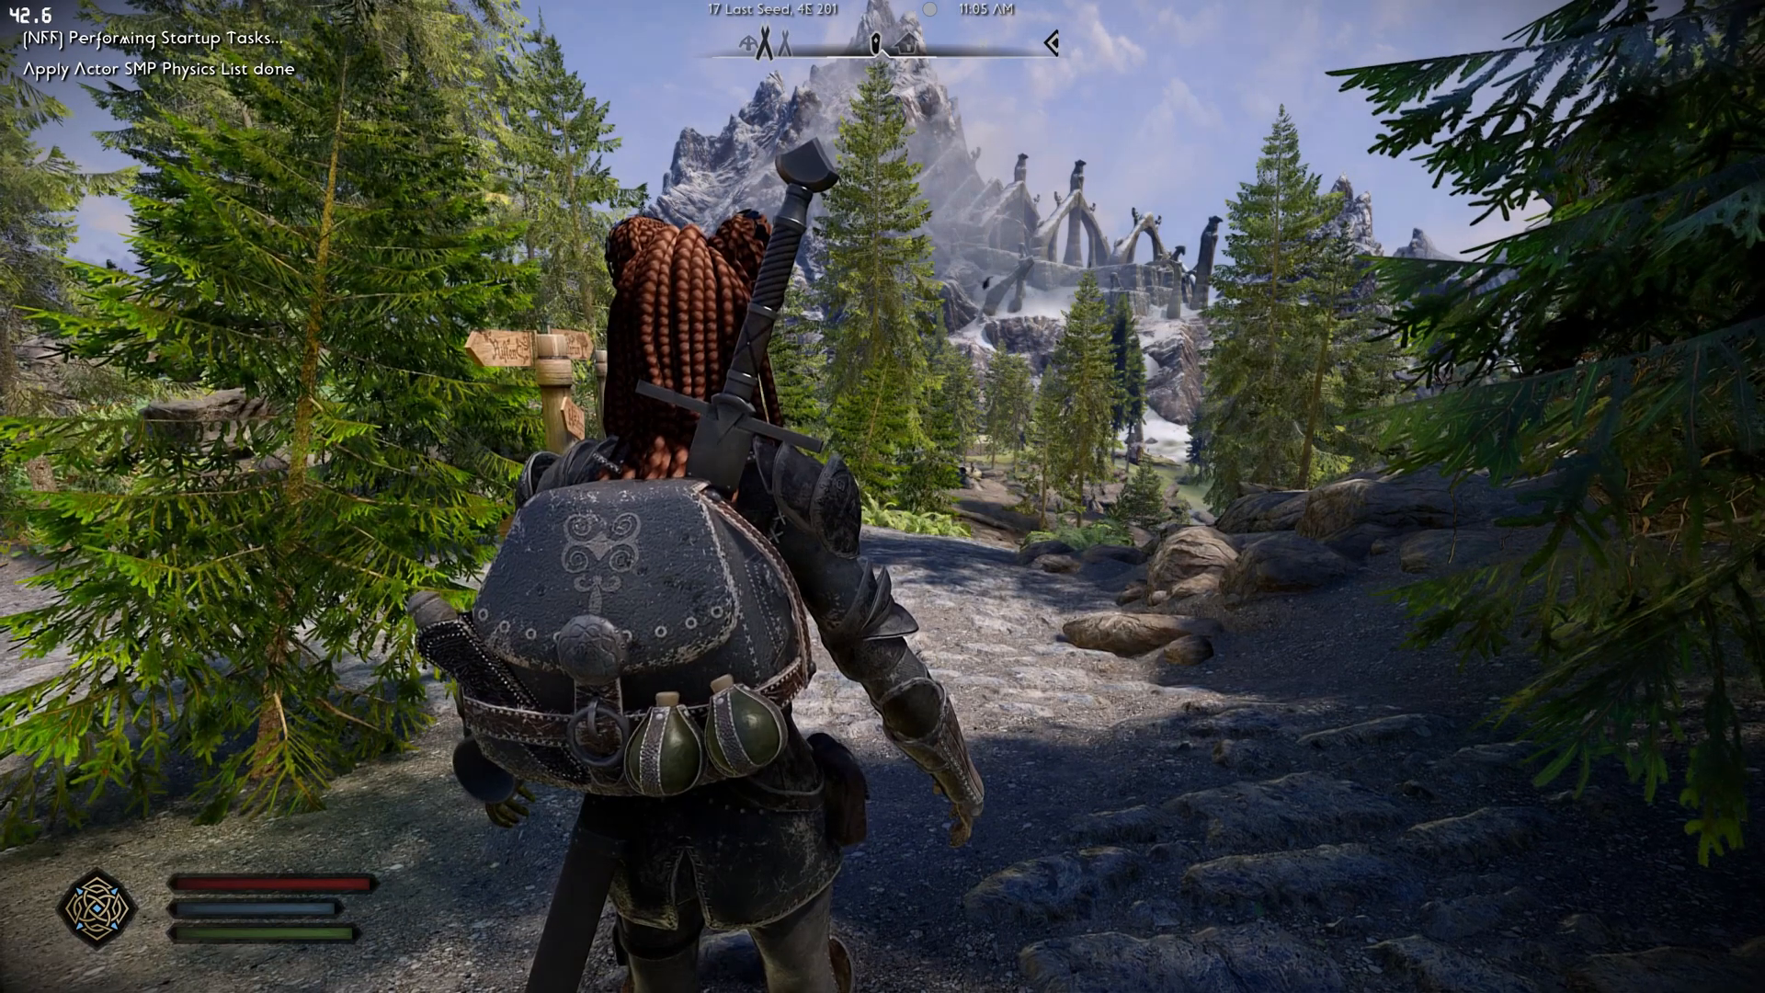
# Step: Walk the character to the Riverwood signpost, around 42 FPS
pyautogui.press('w')
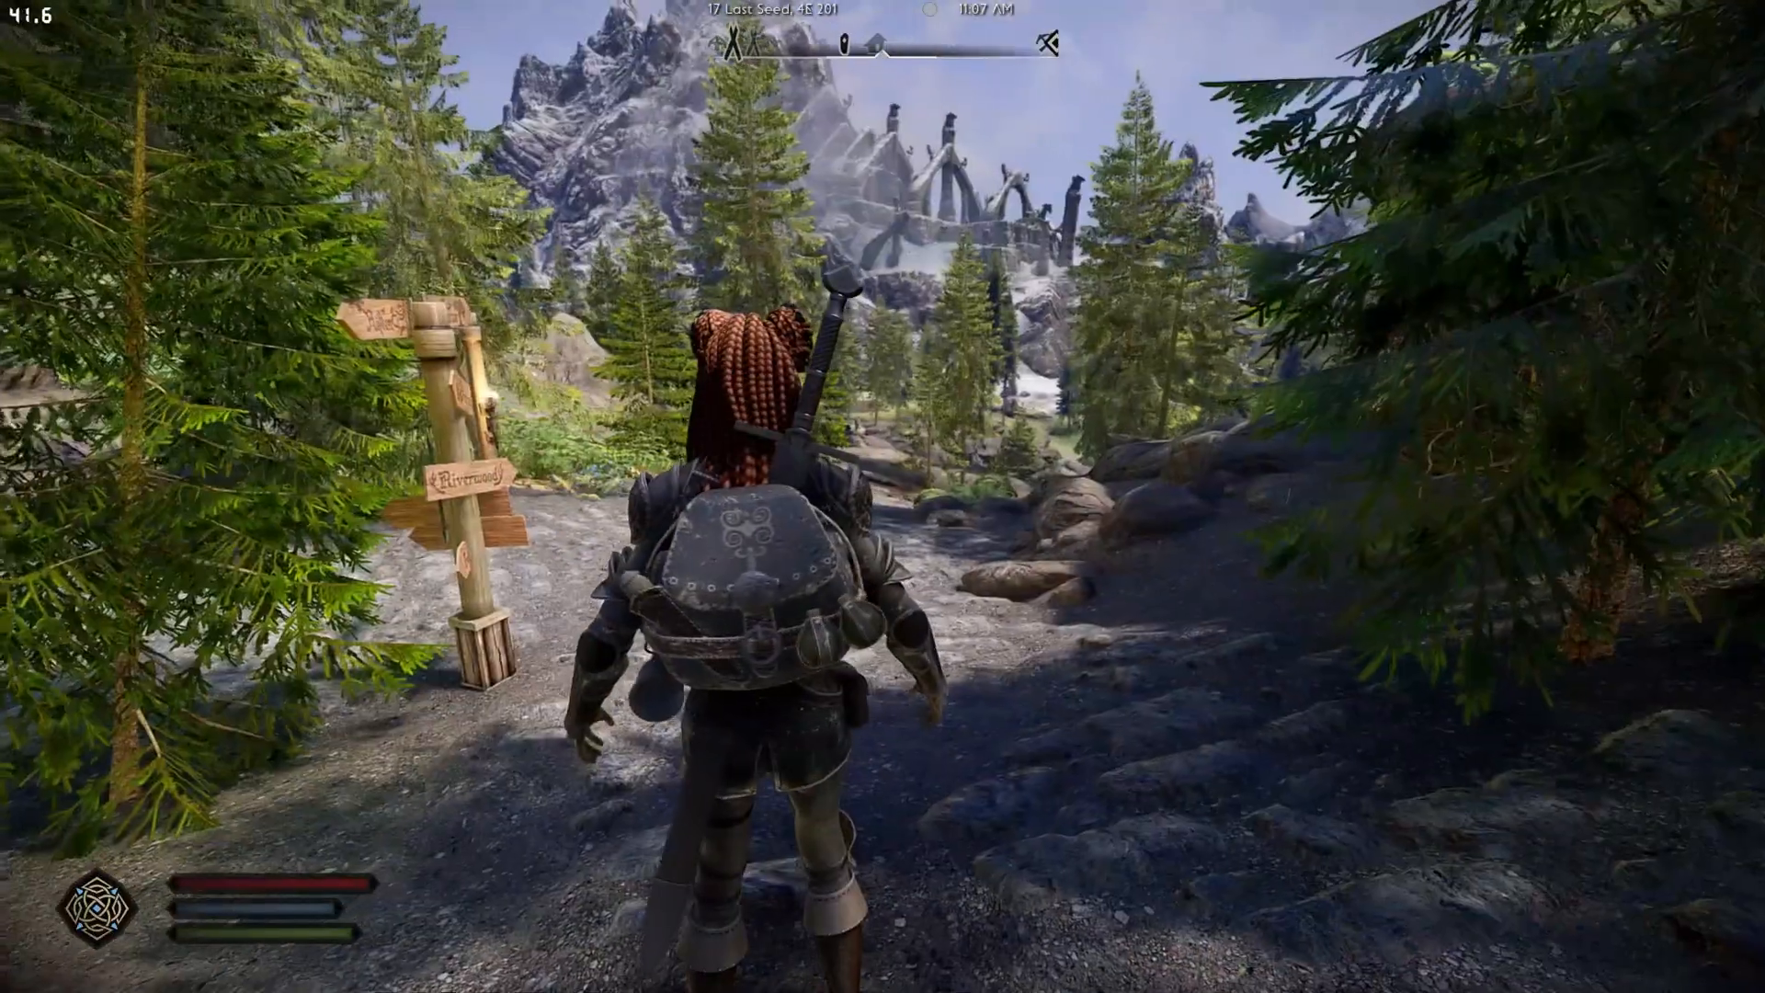
pyautogui.press('w')
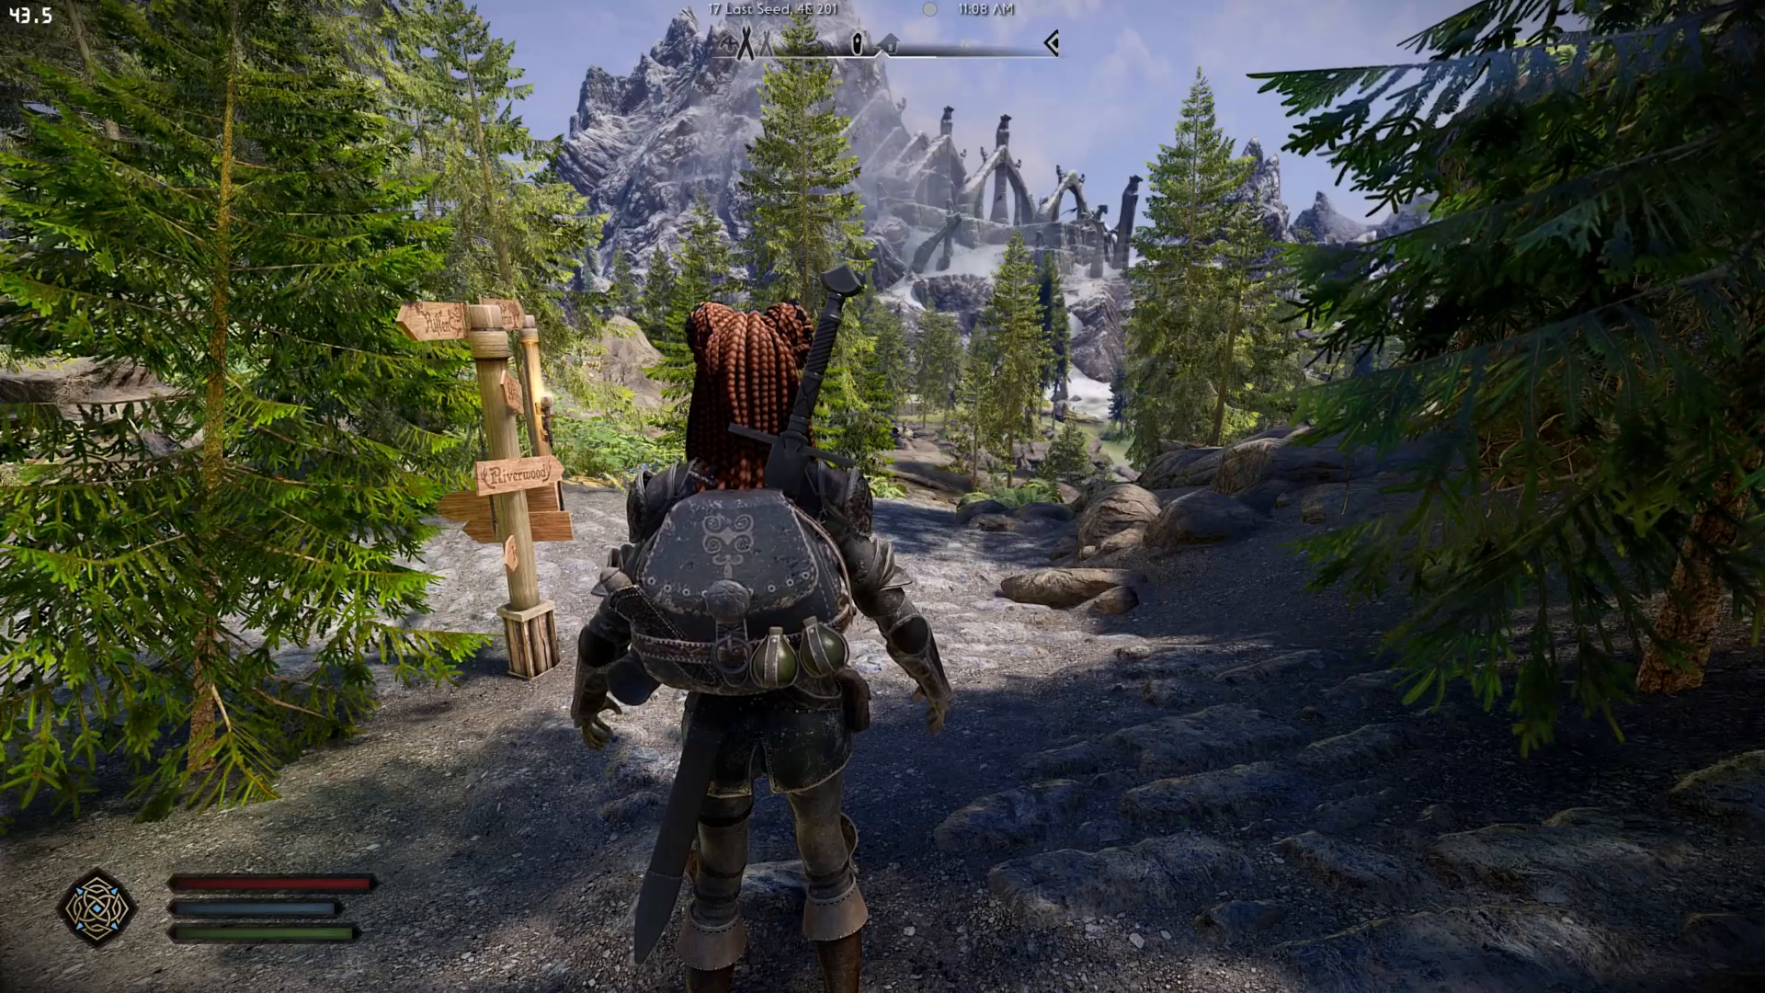
pyautogui.press('w')
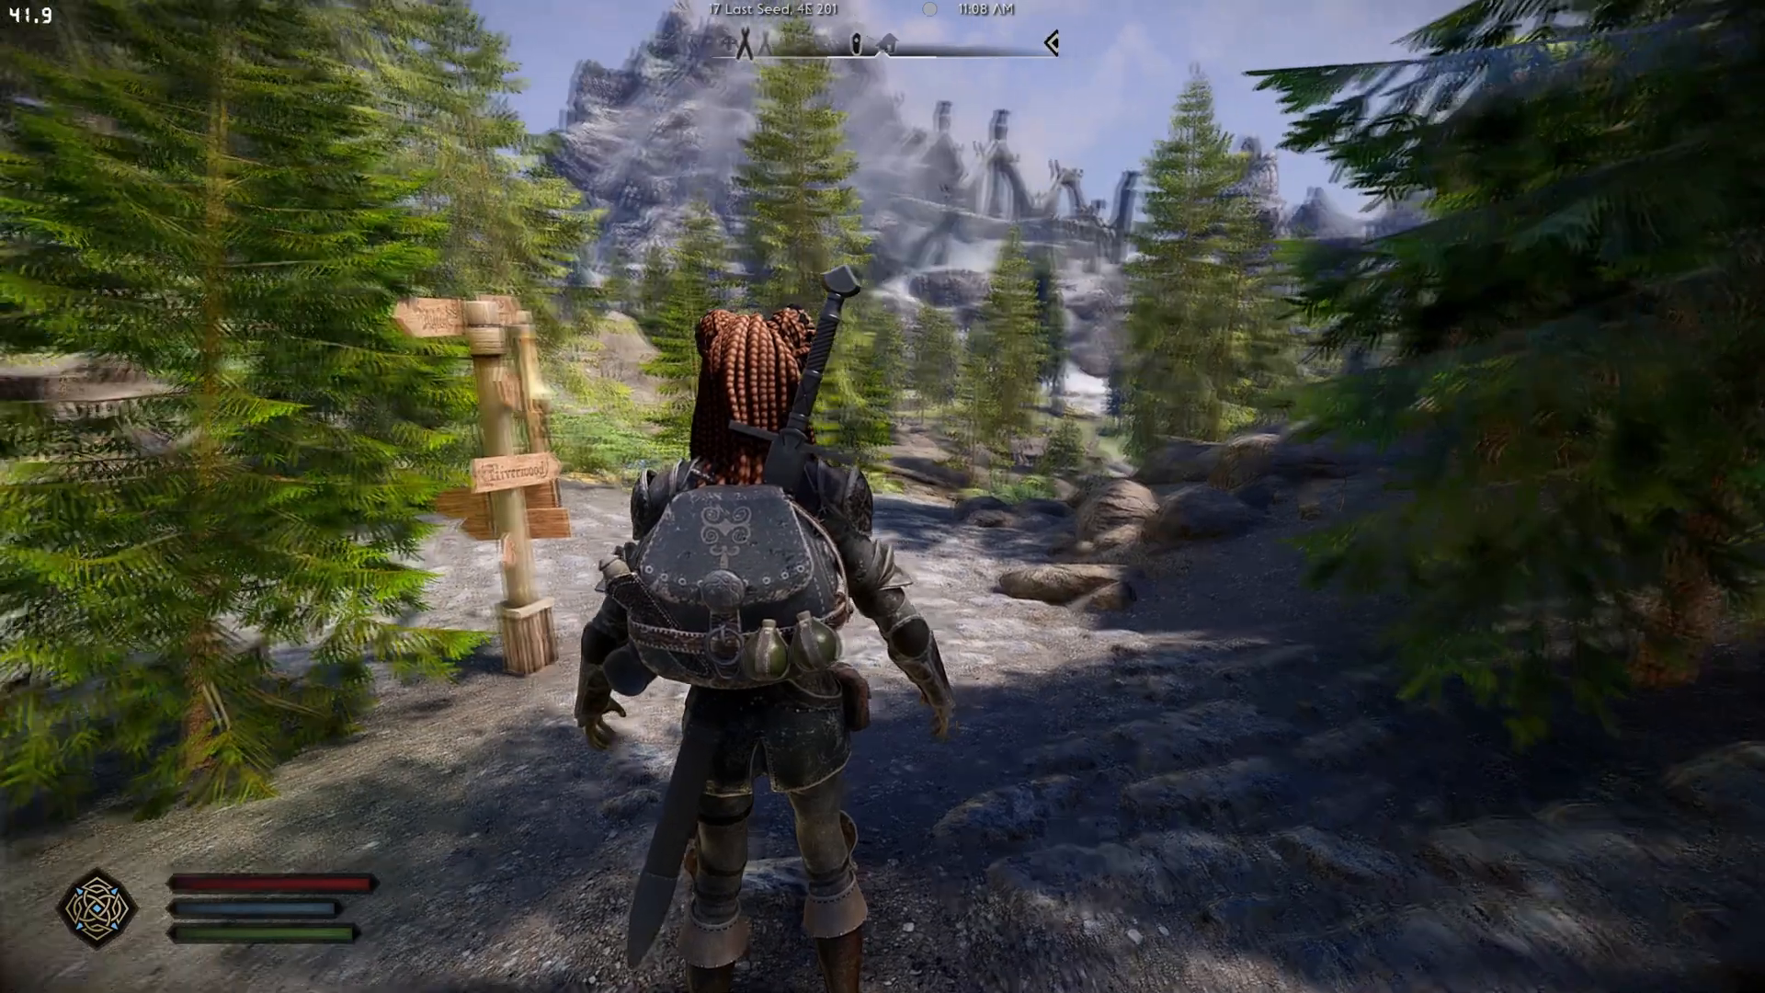